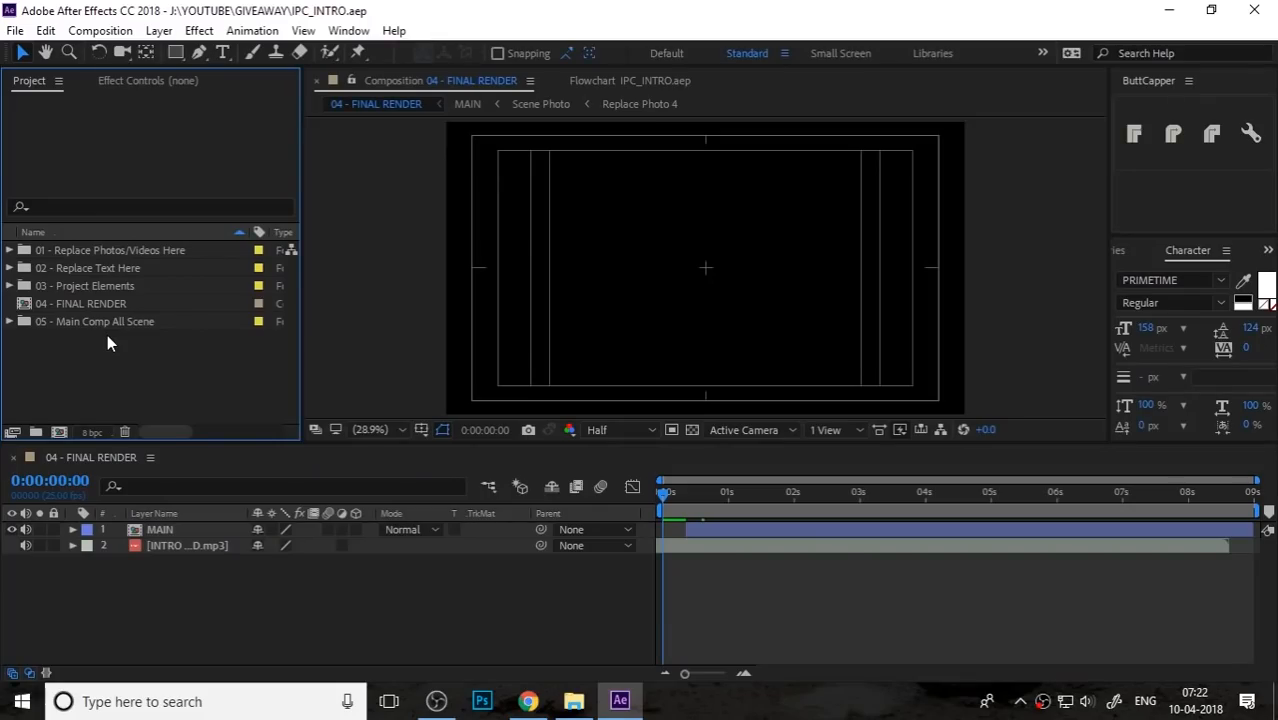
Inspect the LOGO comp, then return to 04 - FINAL RENDER and list Project Elements.
left_click(114, 249)
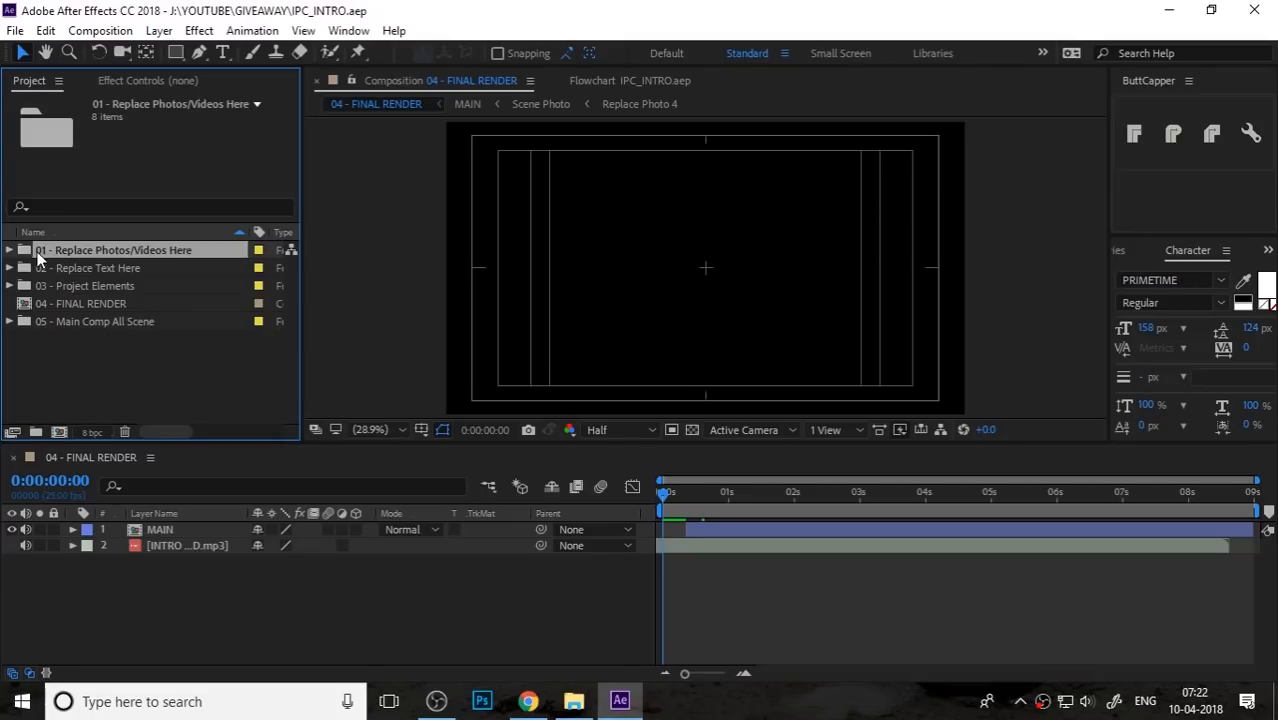
left_click(9, 250)
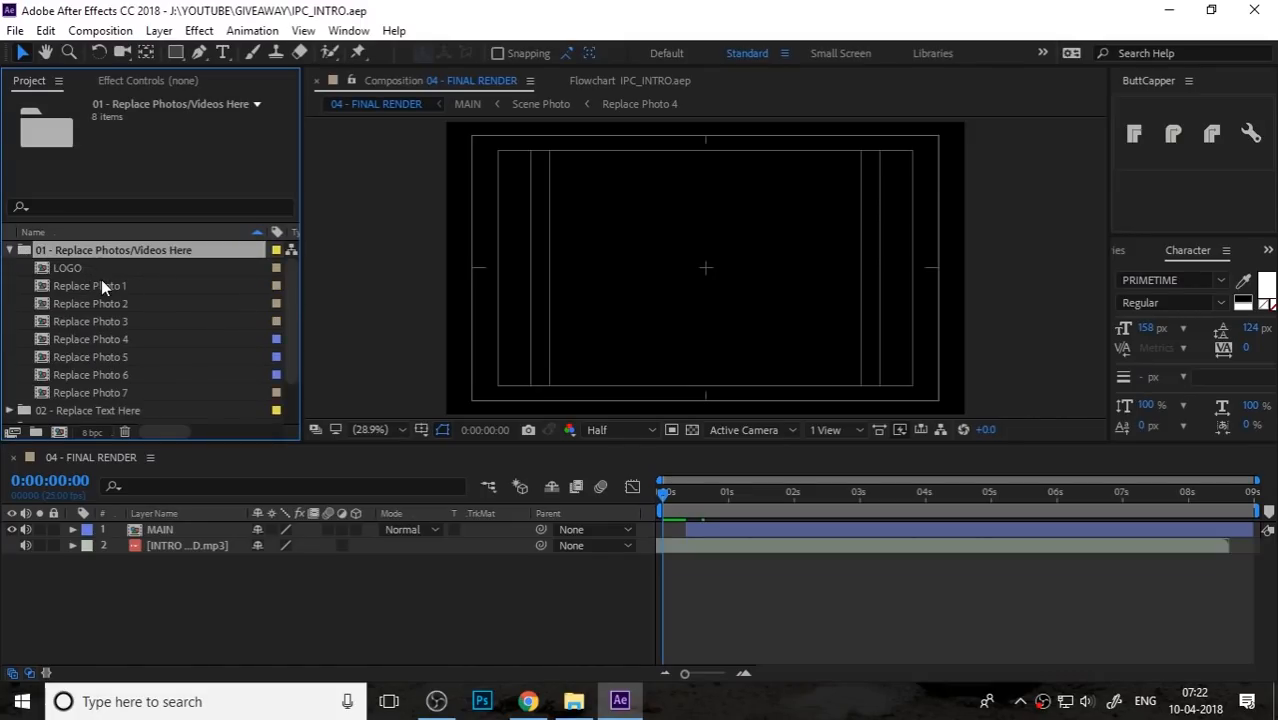
double_click(67, 267)
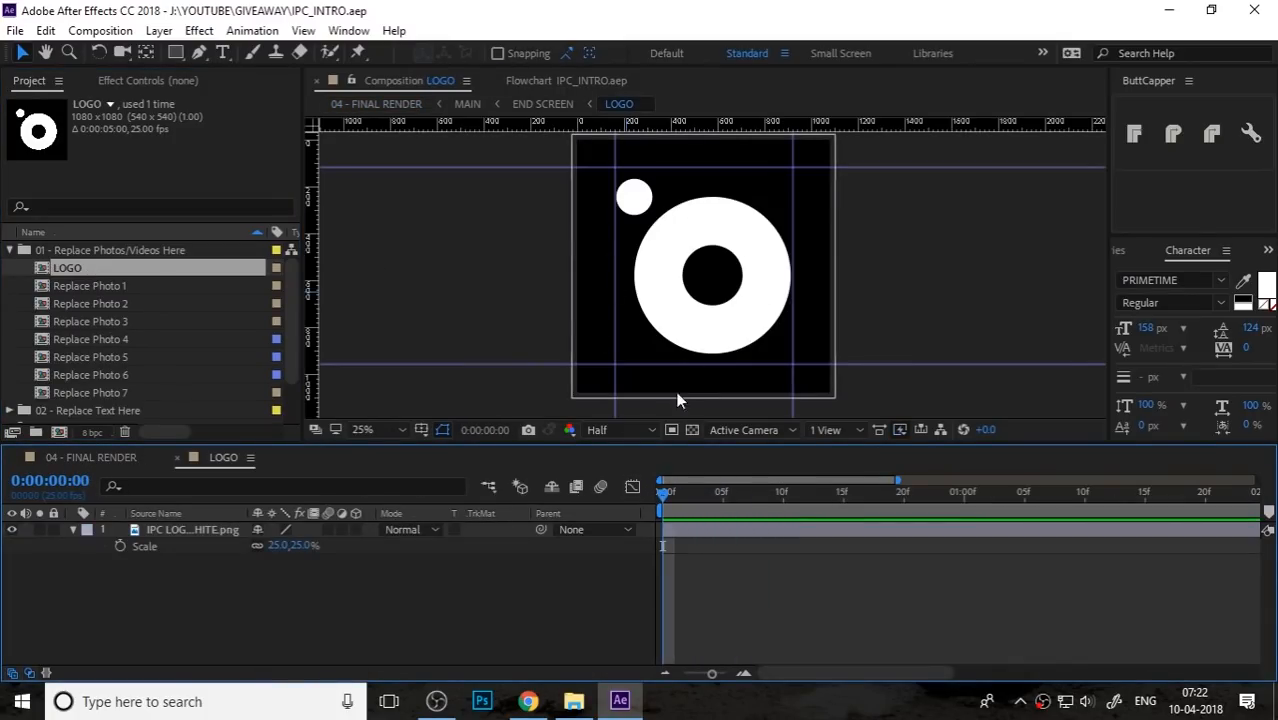
left_click(376, 103)
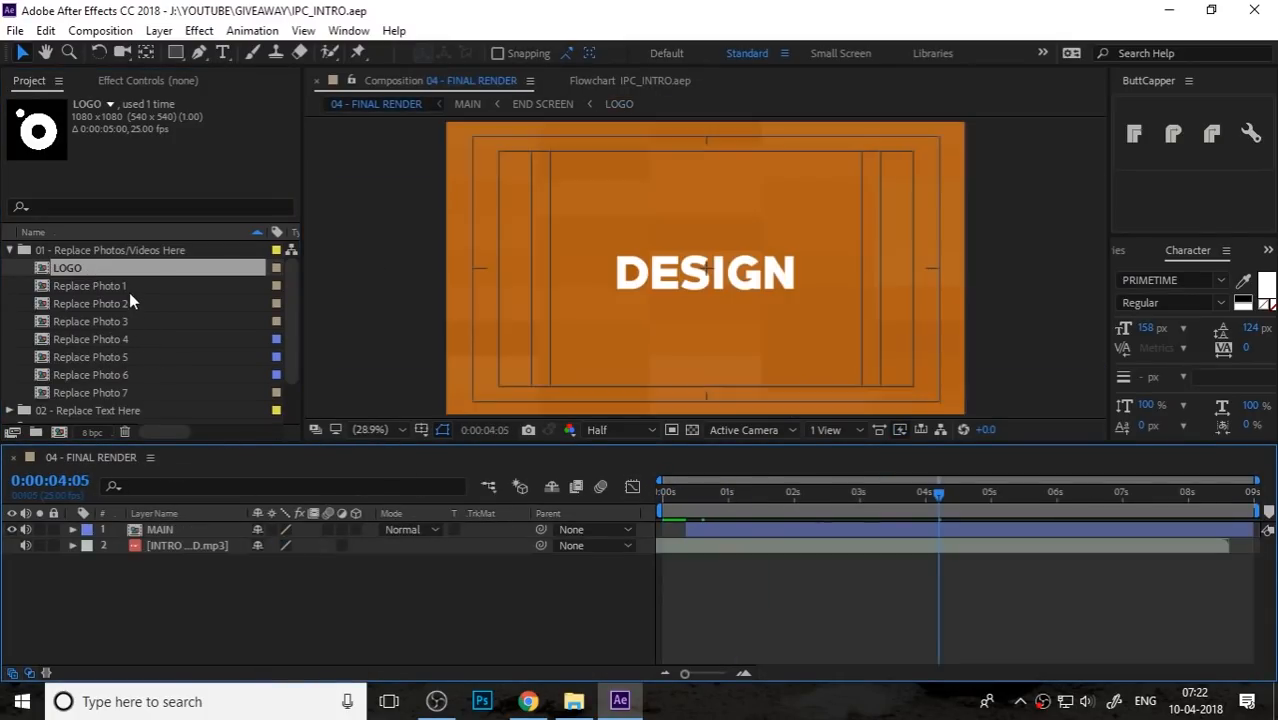
left_click(91, 285)
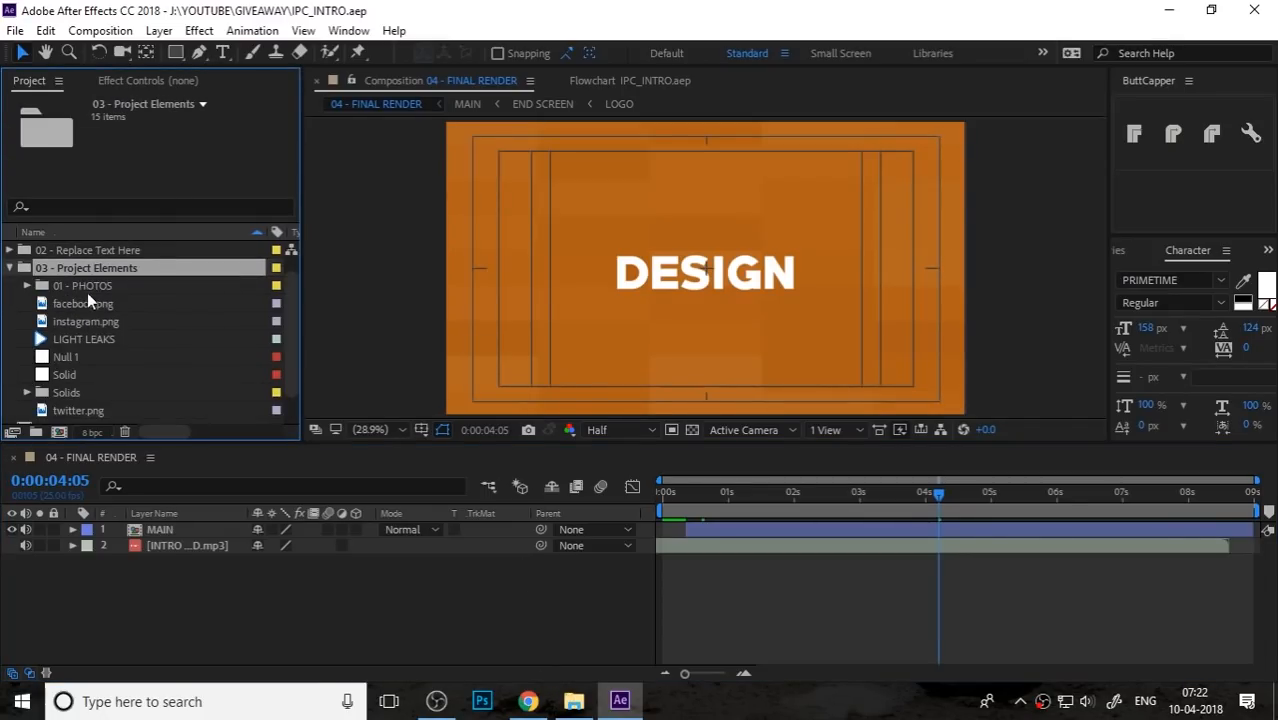
Bring IMAGE 1–6 from IPC_ASSET into the 01 - PHOTOS folder and show the placeholder comps.
left_click(573, 701)
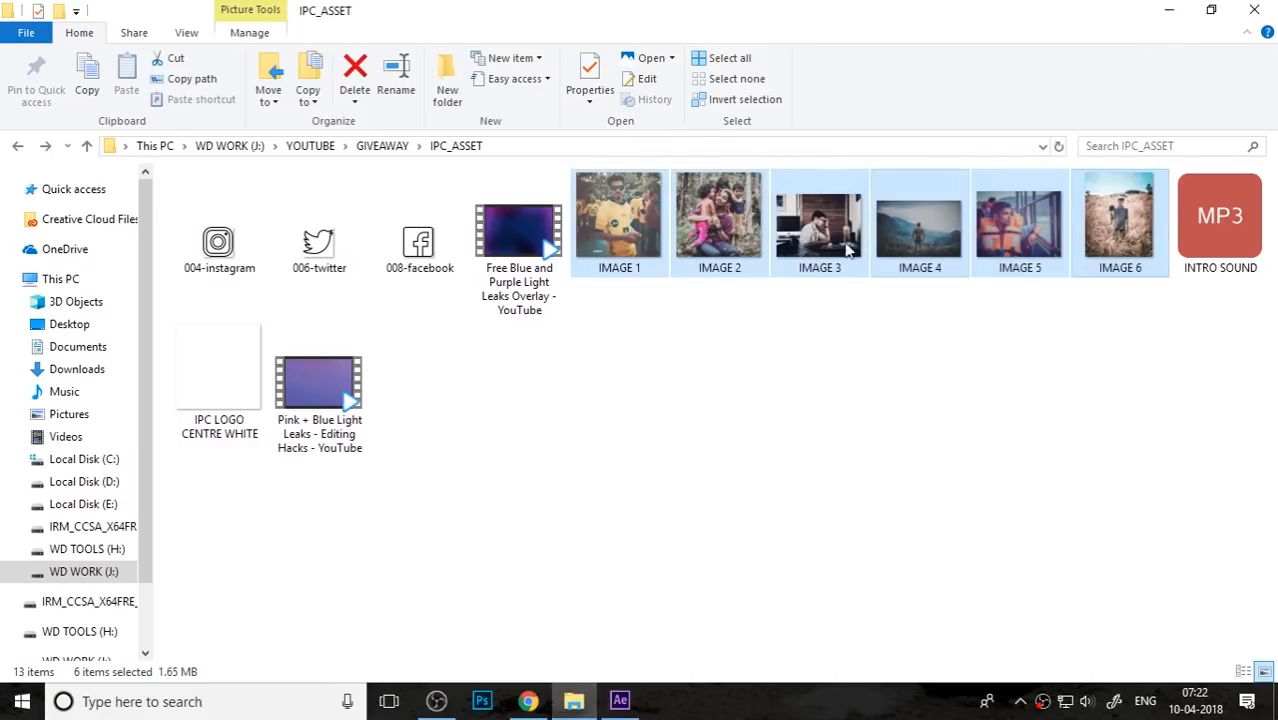
left_click(619, 700)
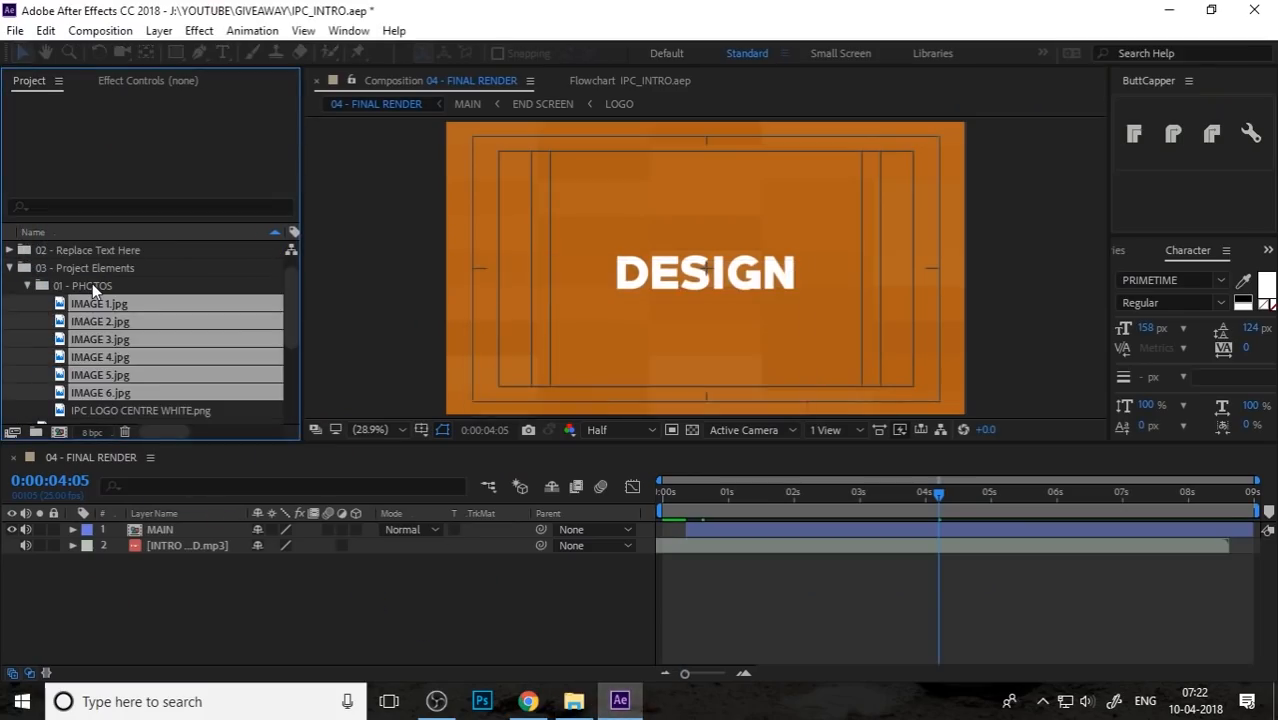
left_click(99, 303)
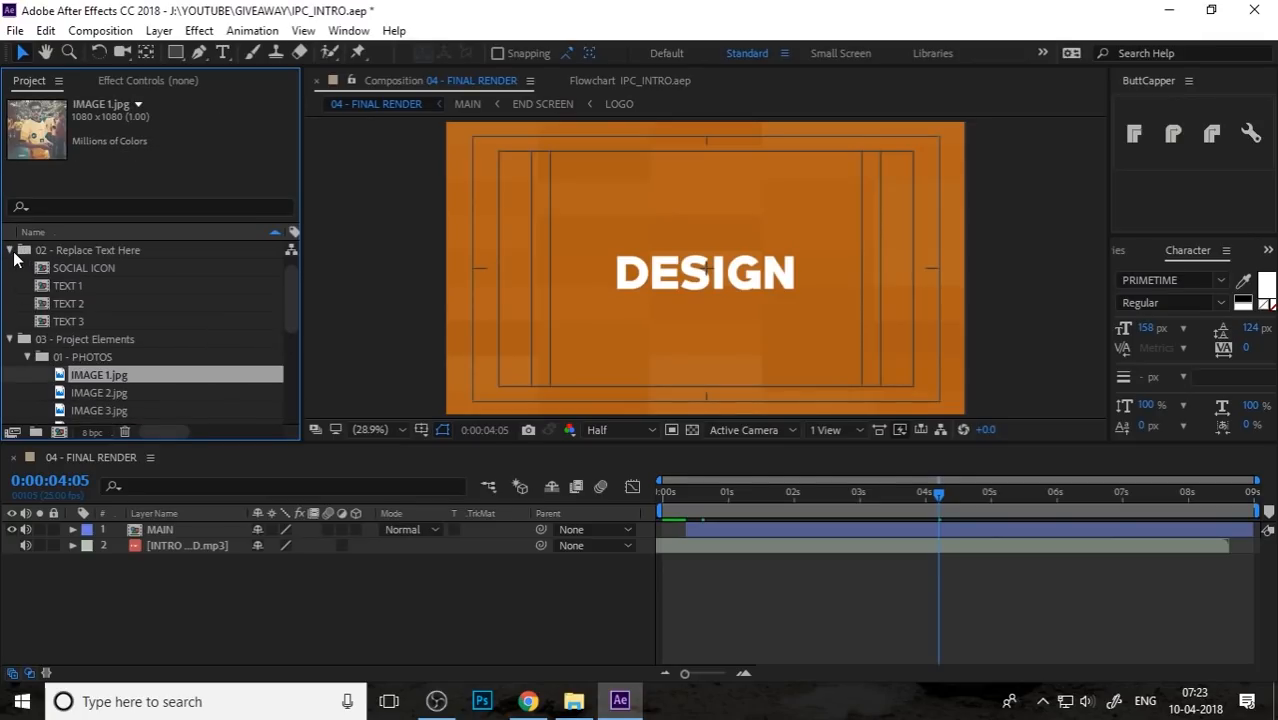
left_click(28, 250)
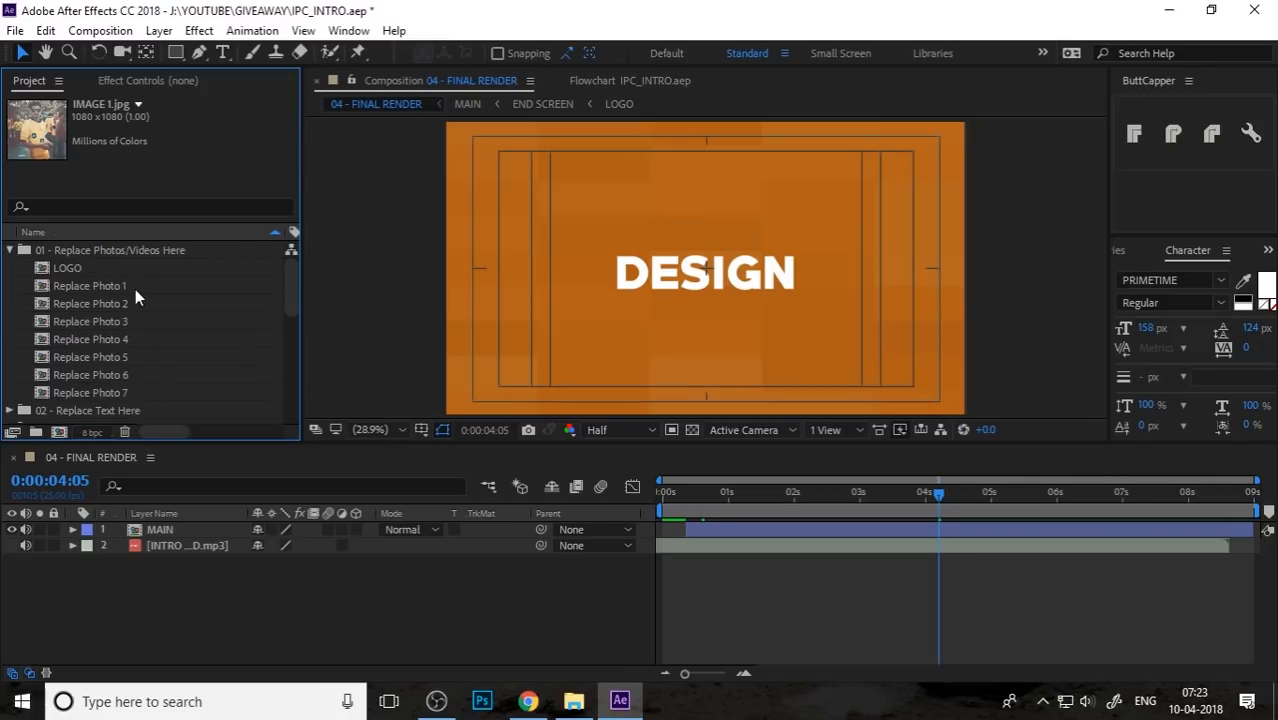
Swap the imported photo into Replace Photo 1, then reopen 04 - FINAL RENDER.
double_click(91, 285)
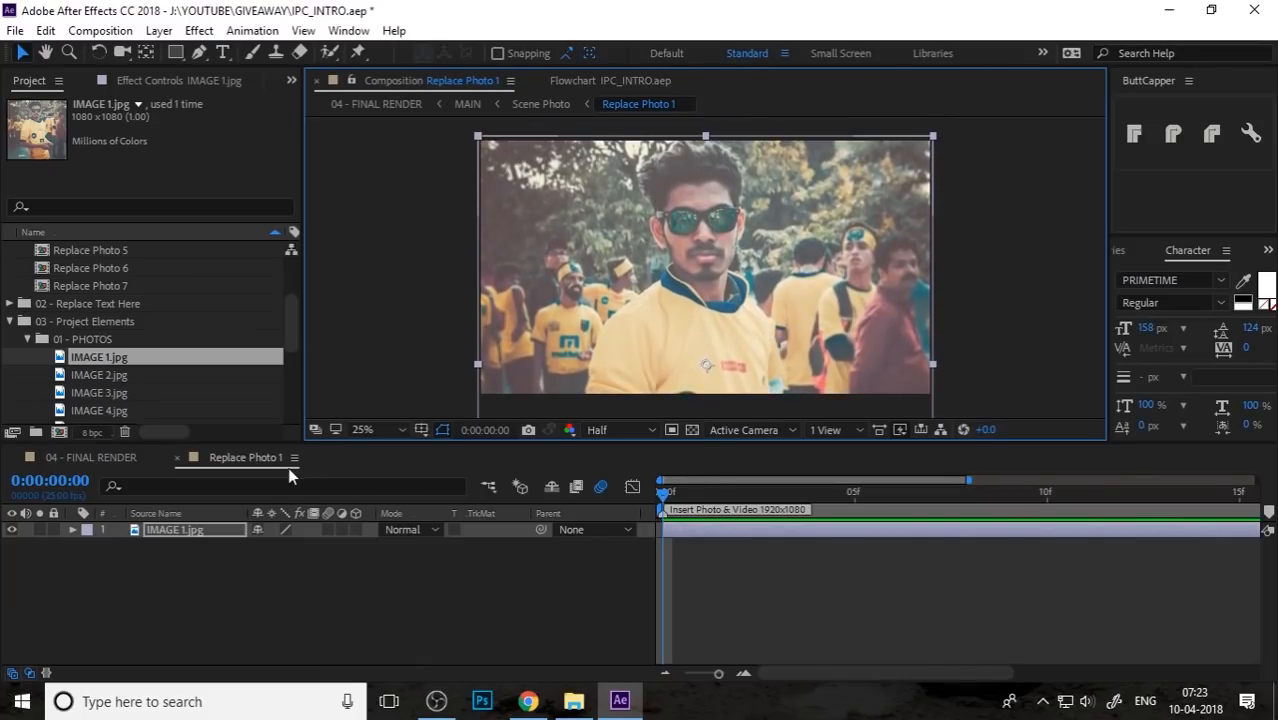
left_click(375, 104)
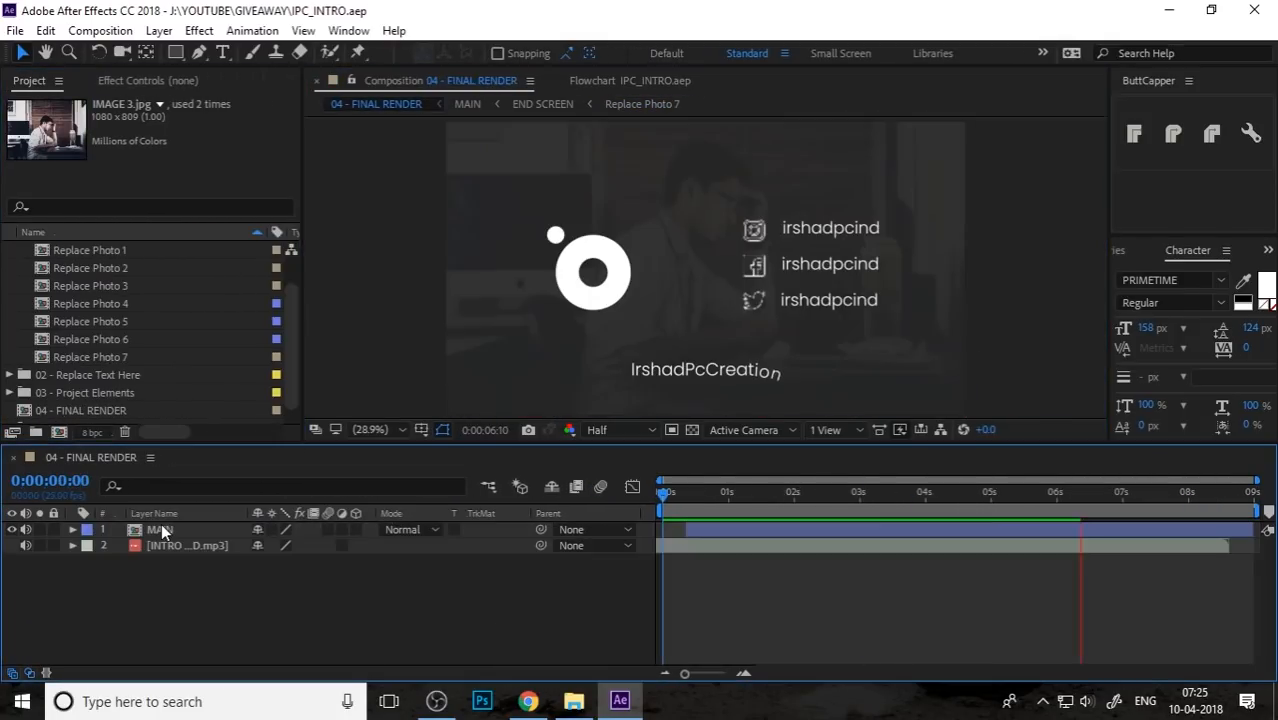
Scrub the final render from the start through the MOTION and FILIMIMG title scenes.
left_click(668, 491)
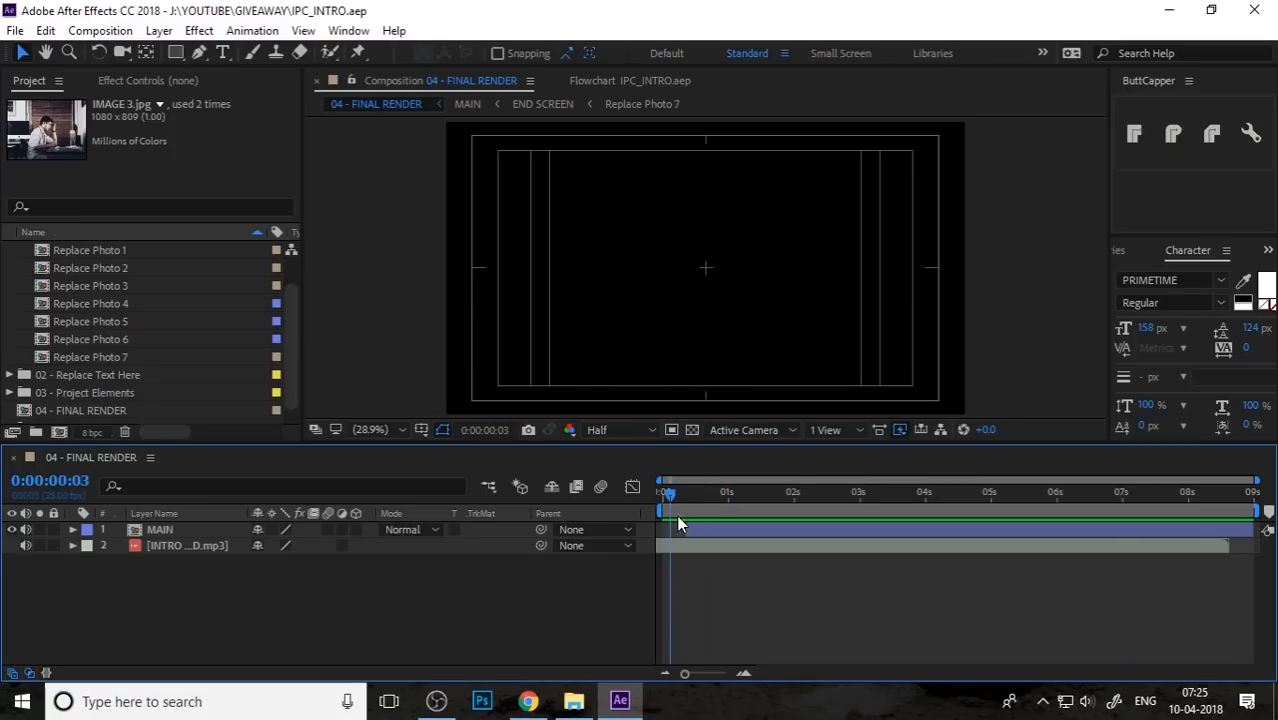
left_click_drag(668, 491, 856, 491)
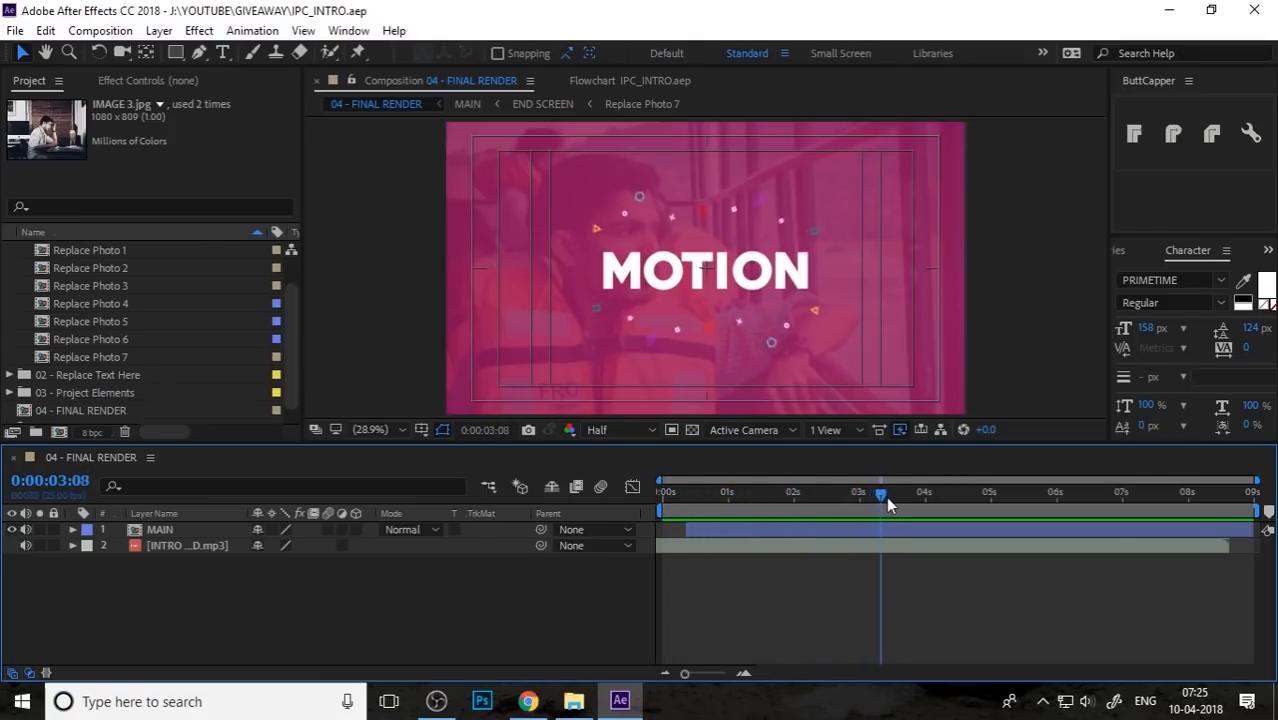
left_click_drag(880, 492, 847, 492)
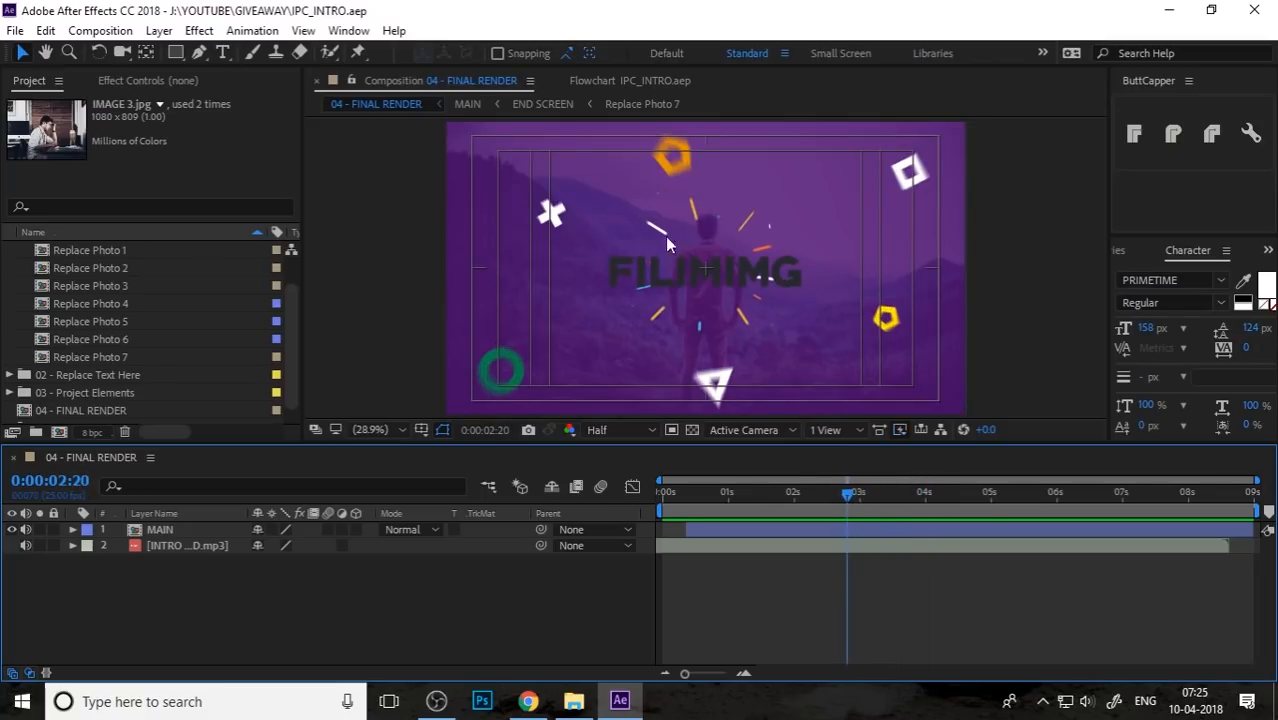
mouse_move(135, 370)
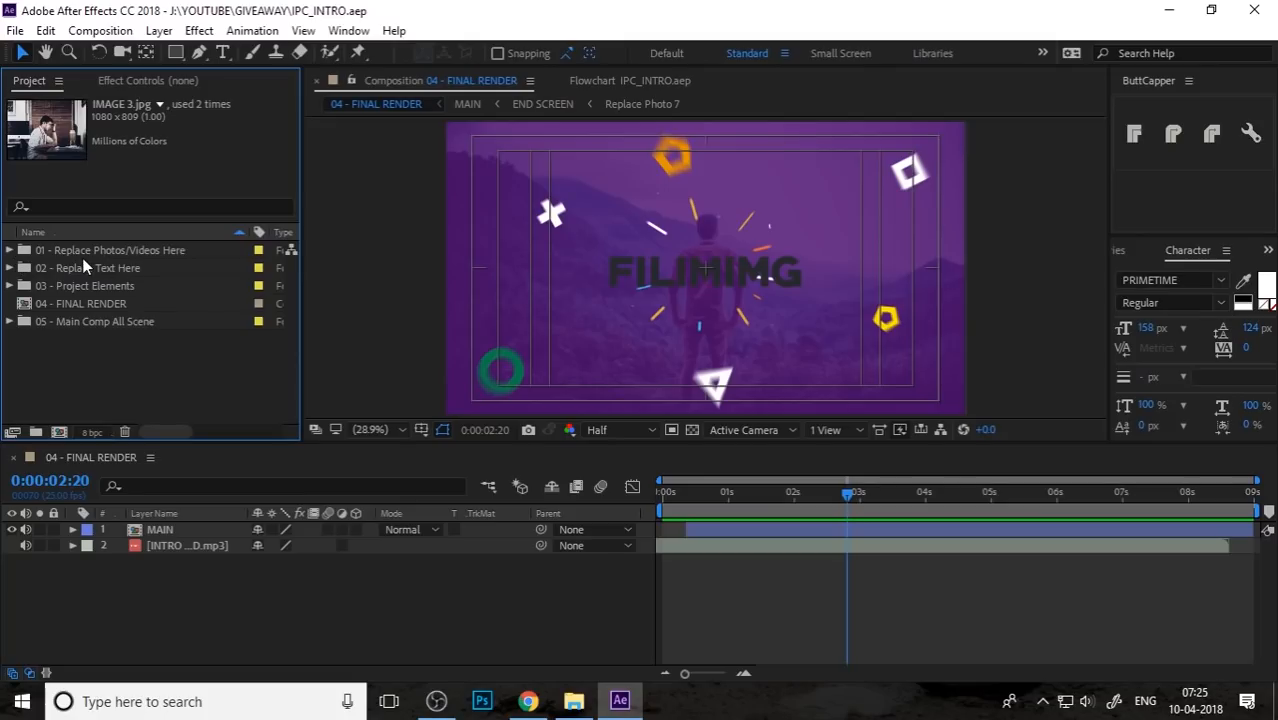
Expand 02 - Replace Text Here, open TEXT 1 to TEXT 3, and pick the Type tool.
left_click(10, 267)
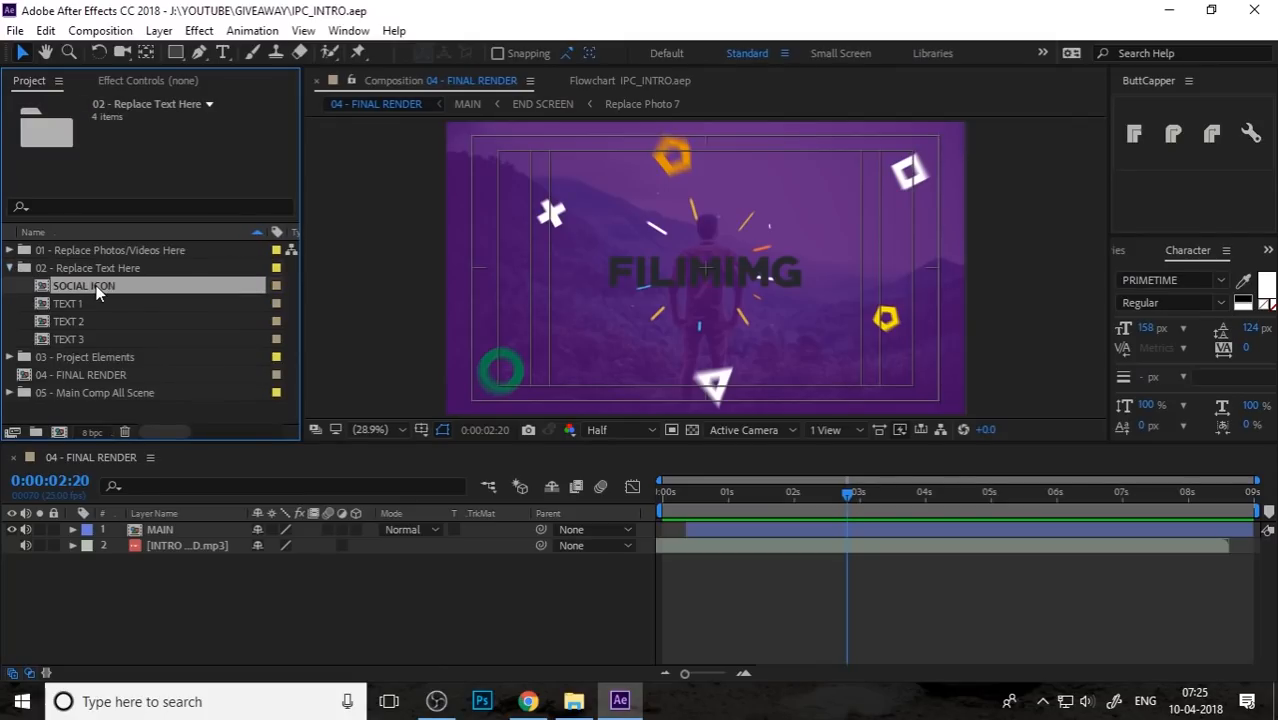
double_click(69, 303)
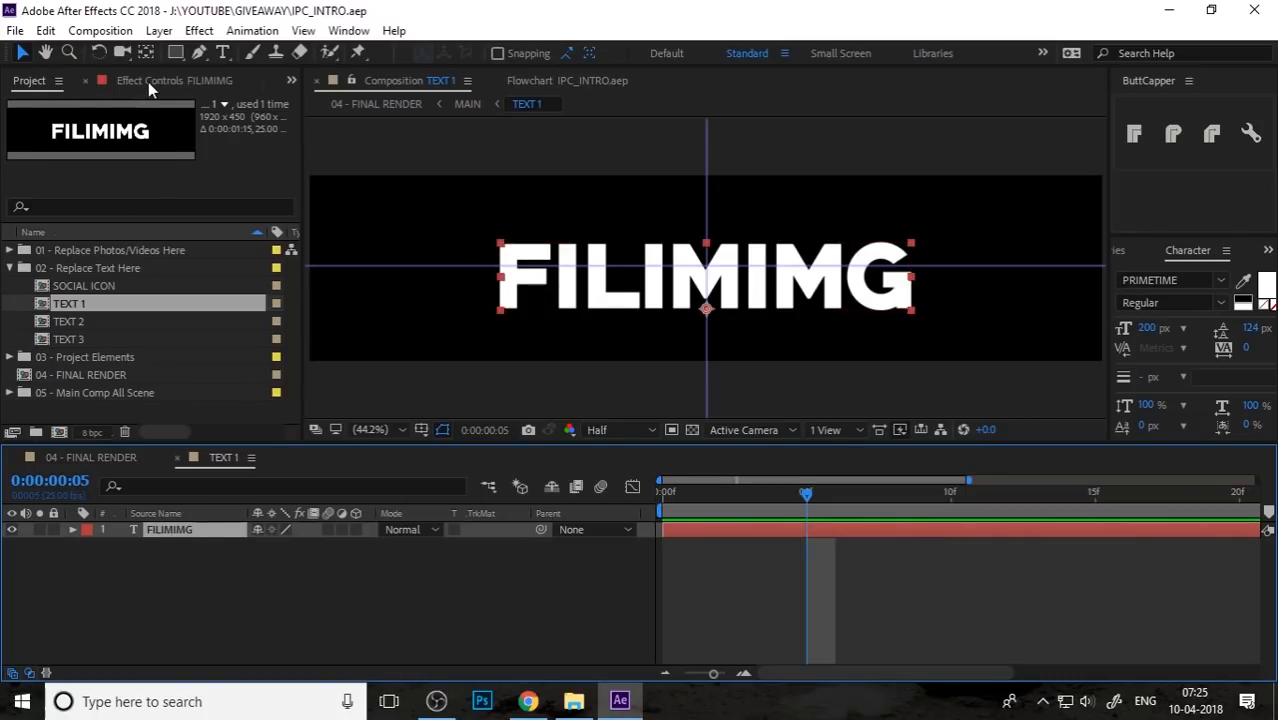
mouse_move(715, 410)
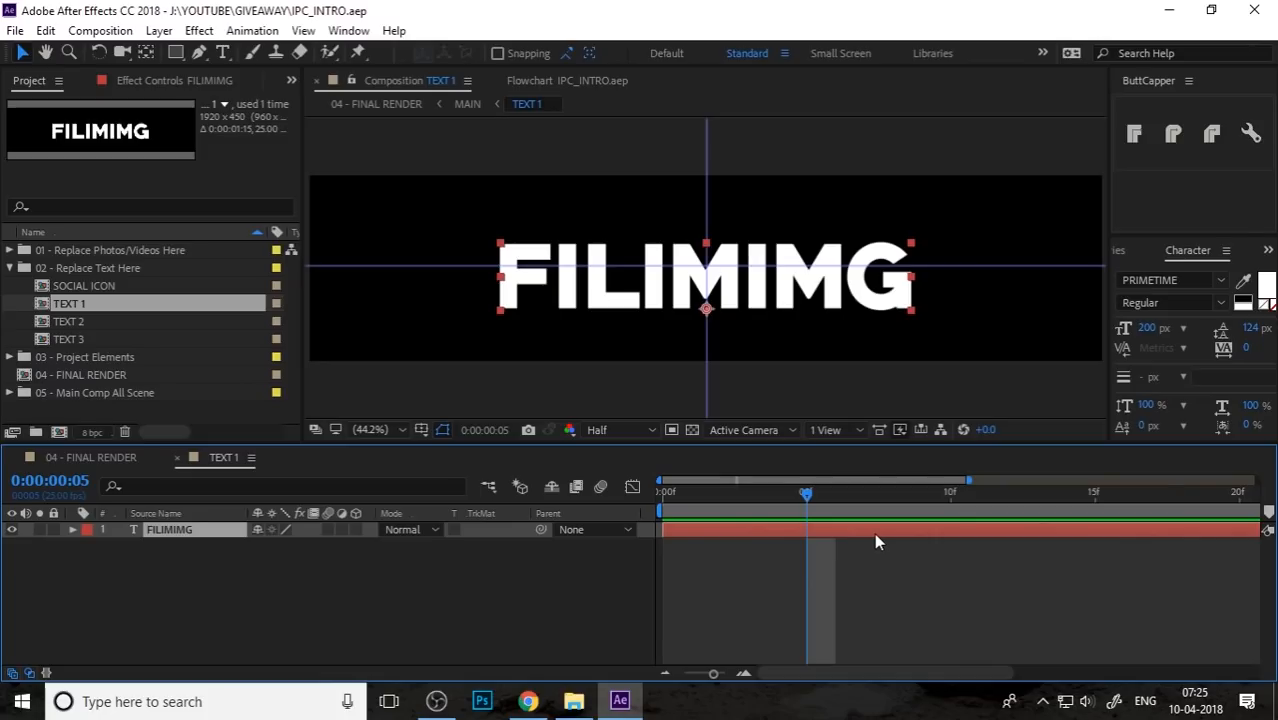
mouse_move(362, 532)
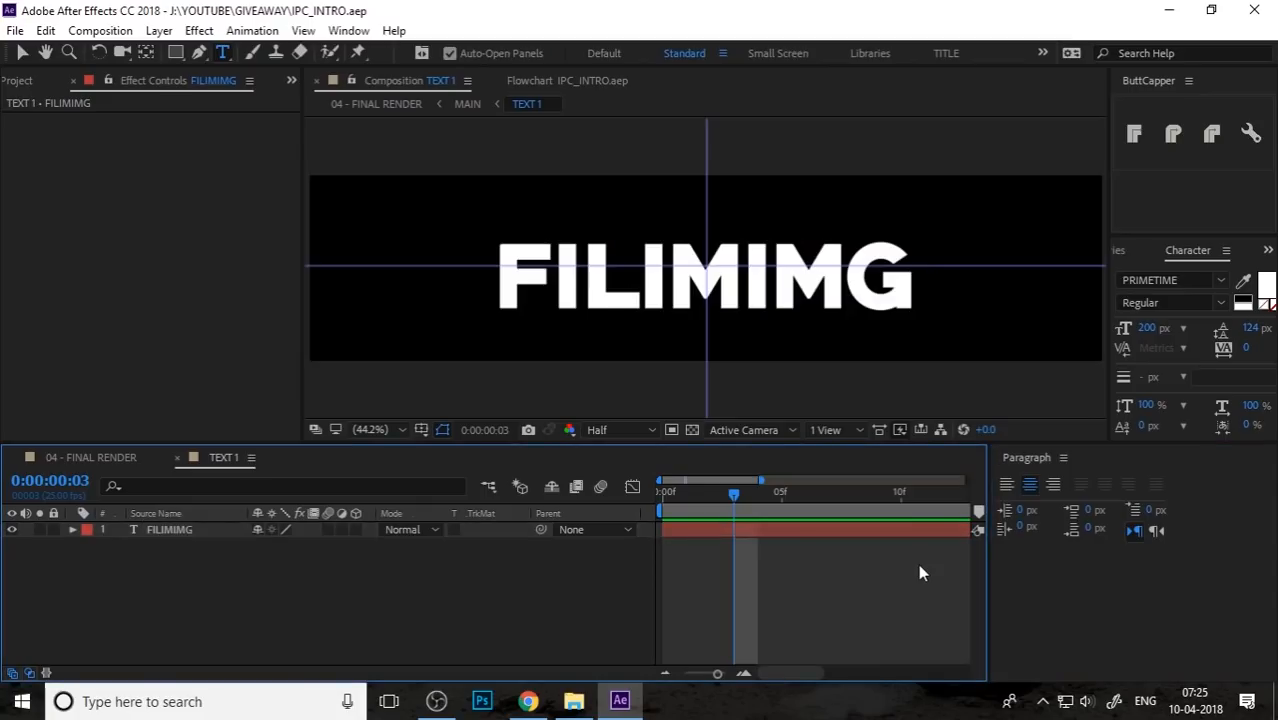
left_click(29, 80)
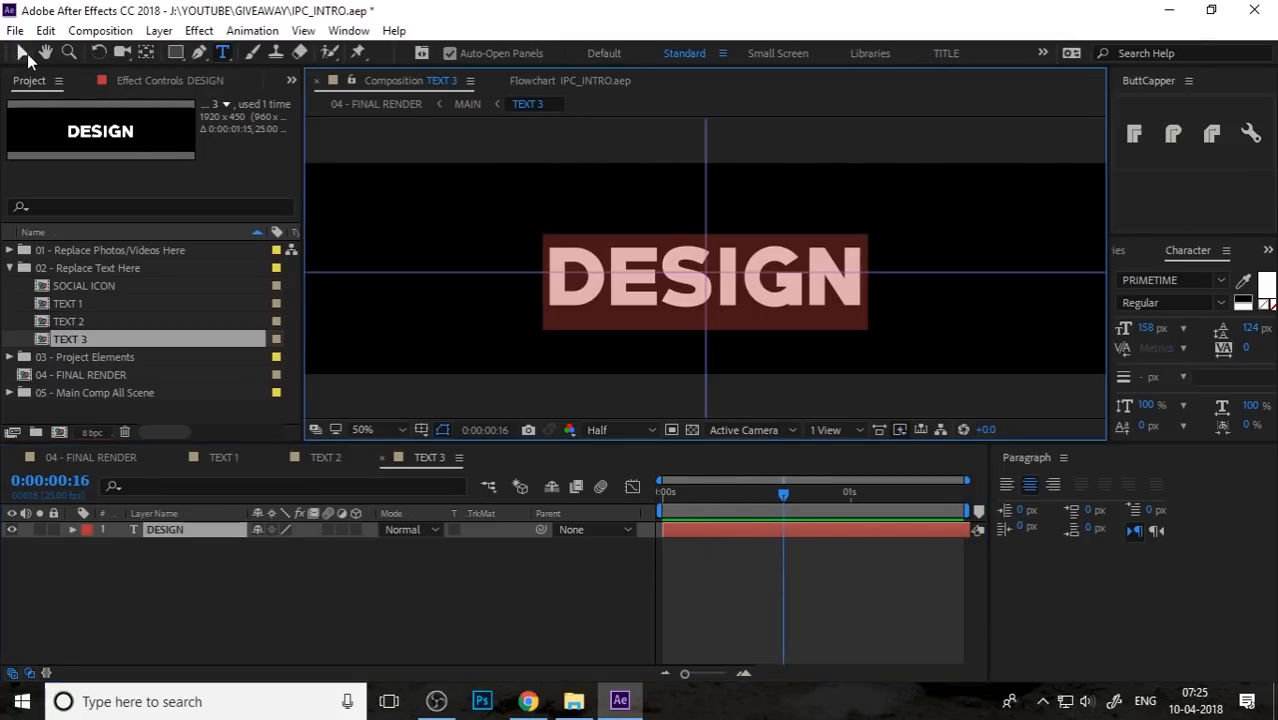
mouse_move(20, 52)
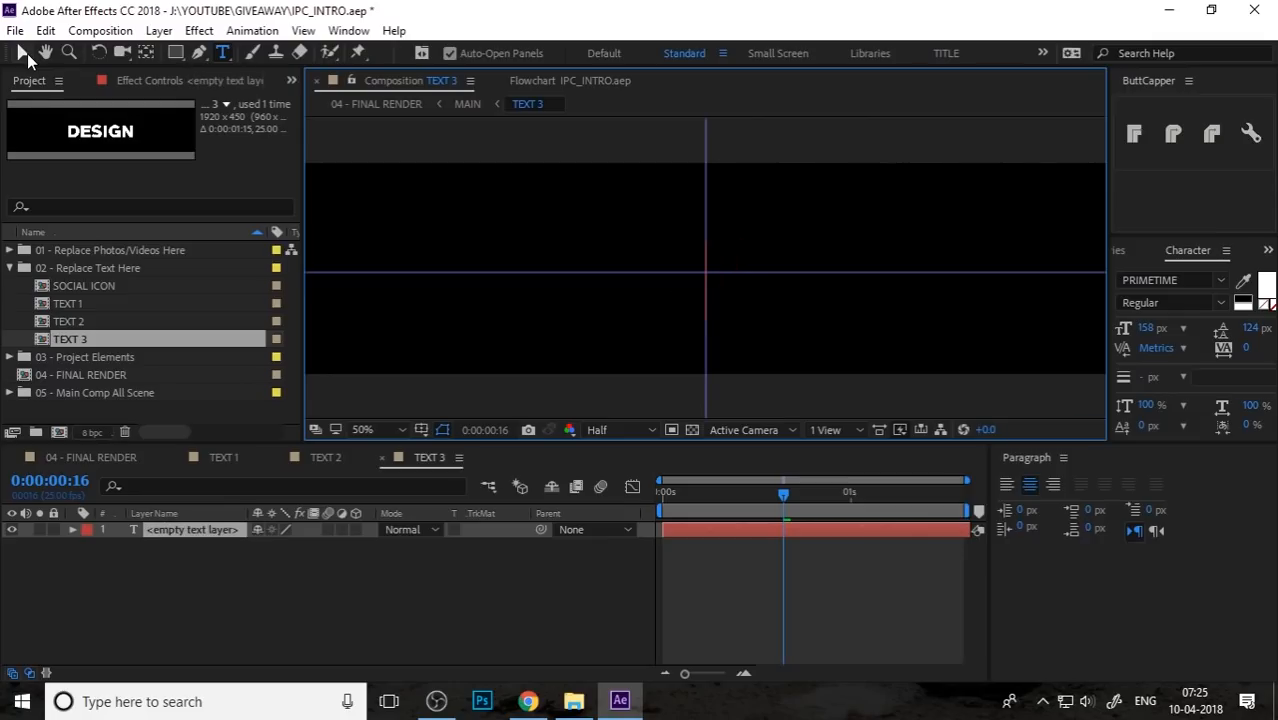
Retype the TEXT 3 title as GRAPHICS and commit the edit.
type("GRAPHICS")
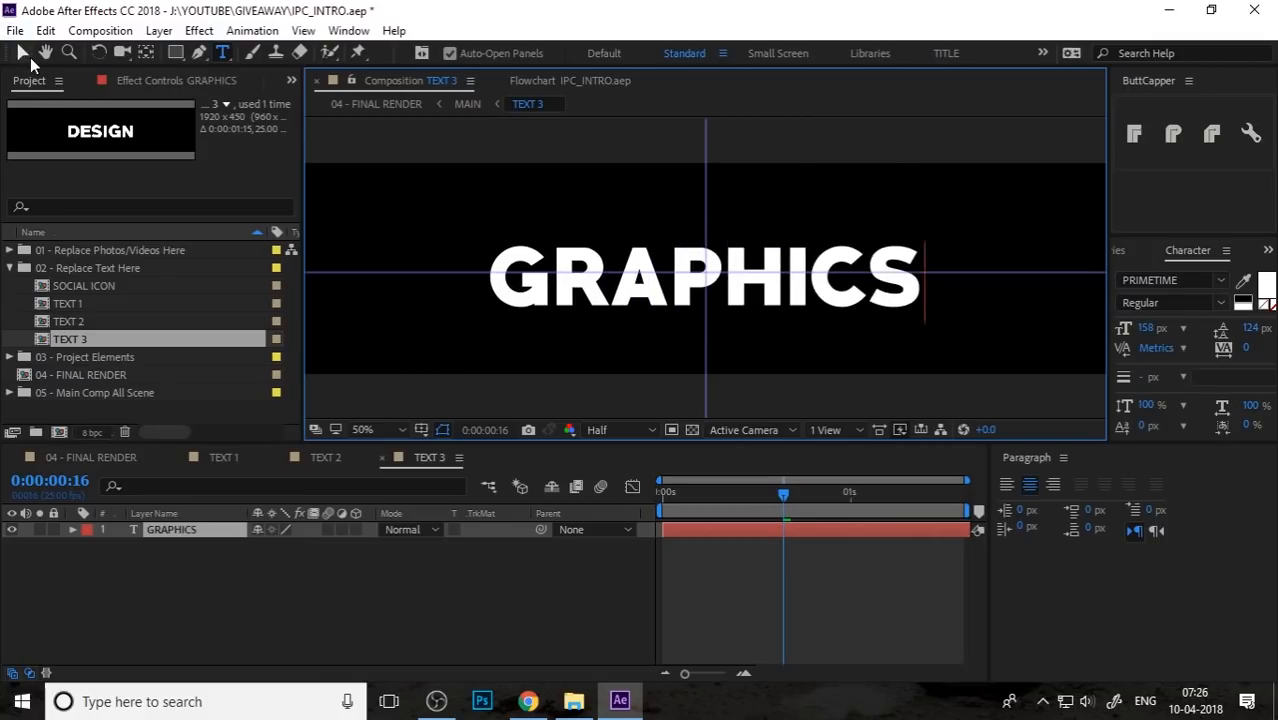
left_click(705, 278)
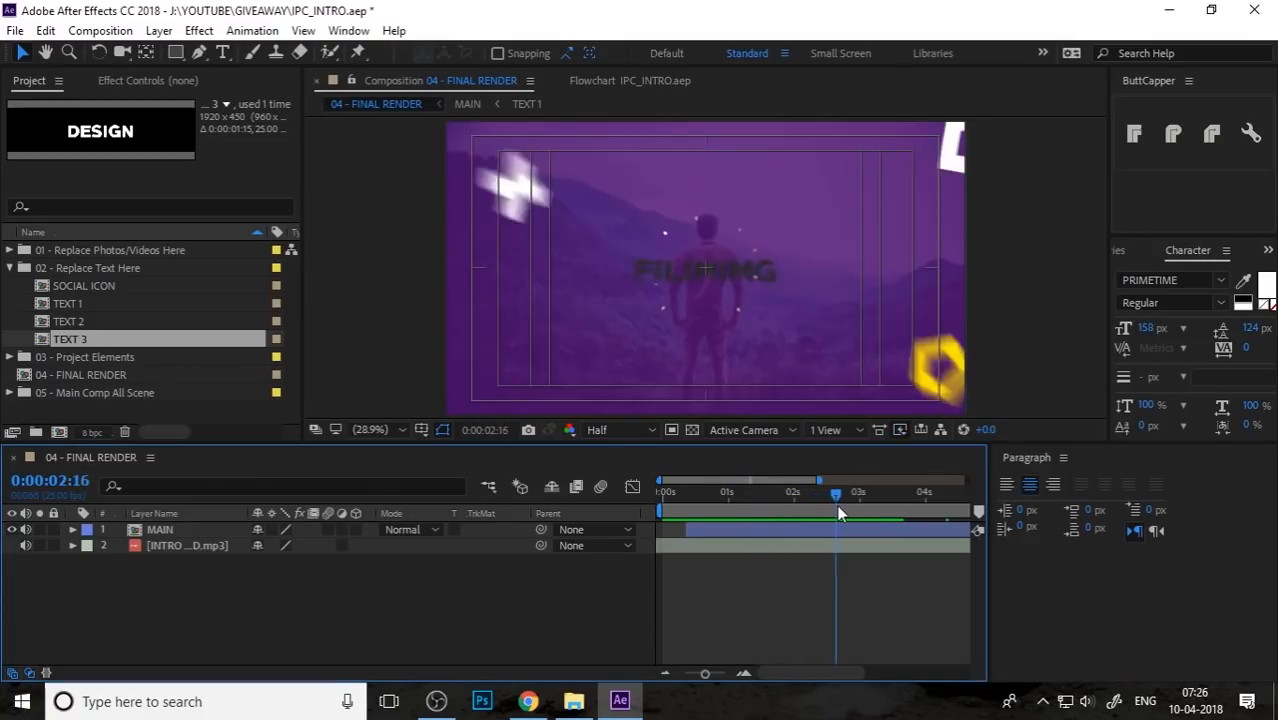
Scrub the intro to the FILIMIMG title scene to reach TEXT 1's fill settings.
left_click_drag(835, 492, 857, 492)
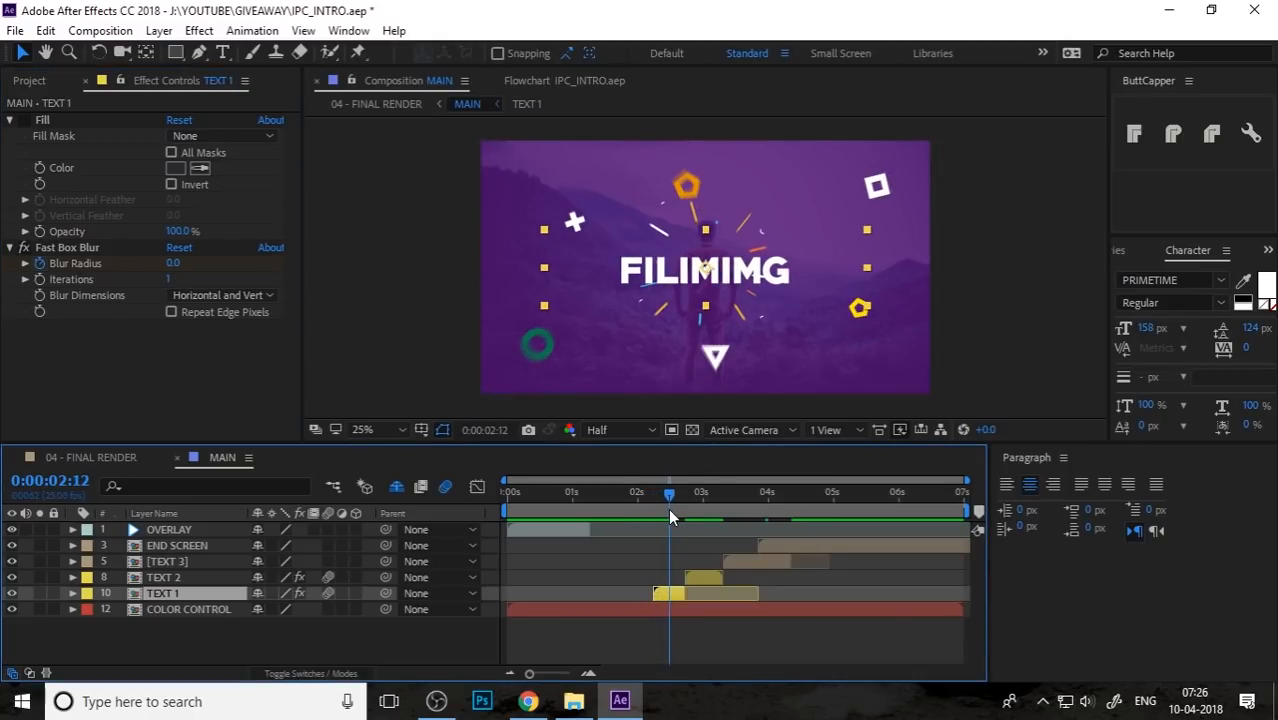
Open TEXT 1's Fill Color picker and cancel, keeping the original colour.
left_click(176, 167)
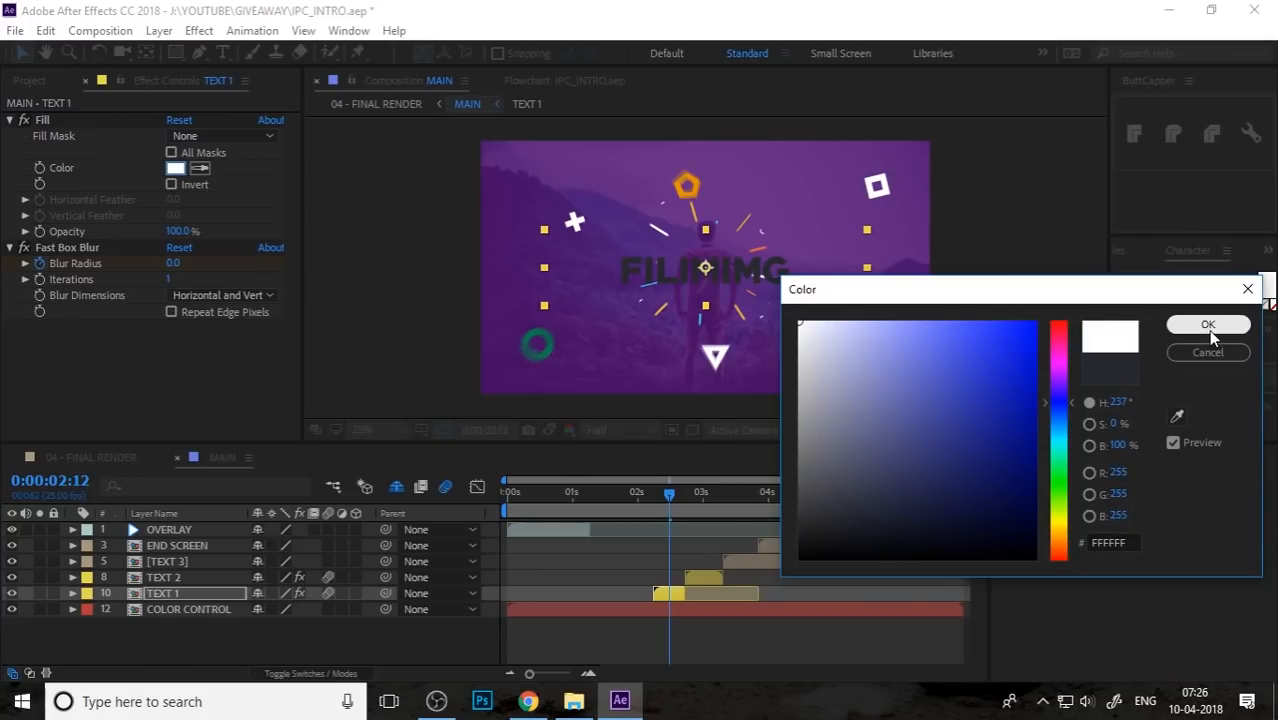
left_click(1208, 324)
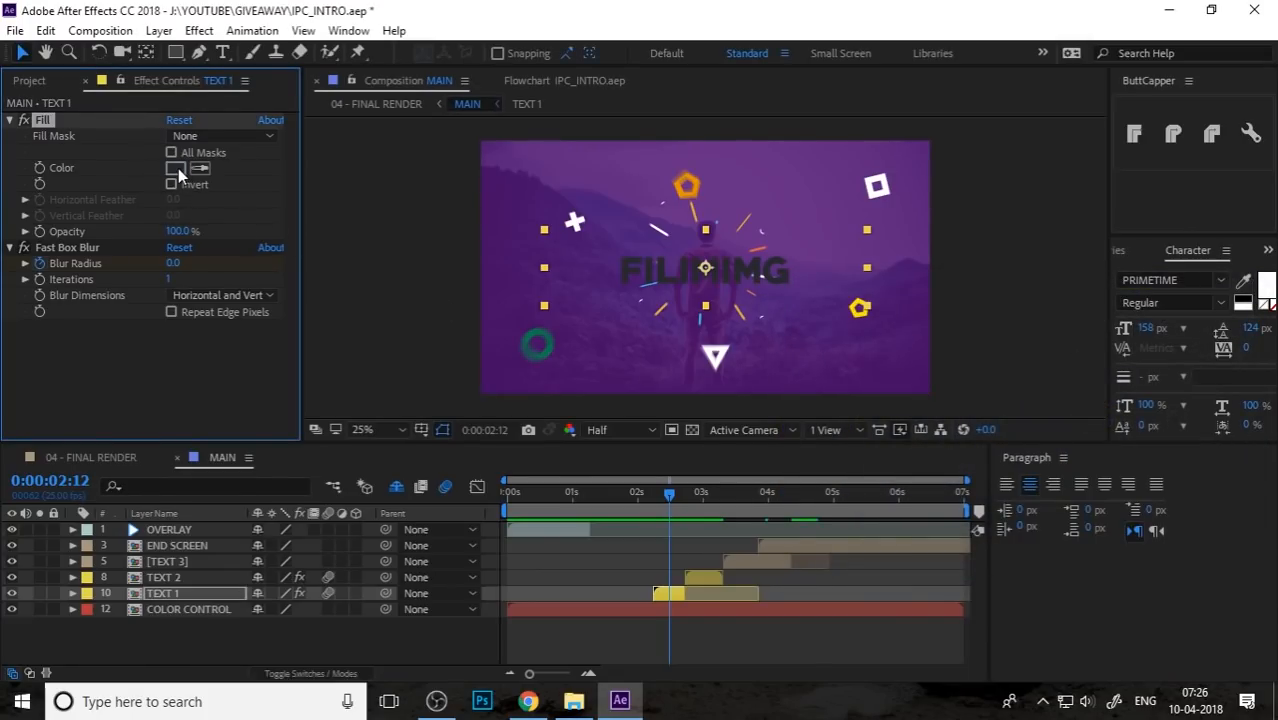
left_click(176, 167)
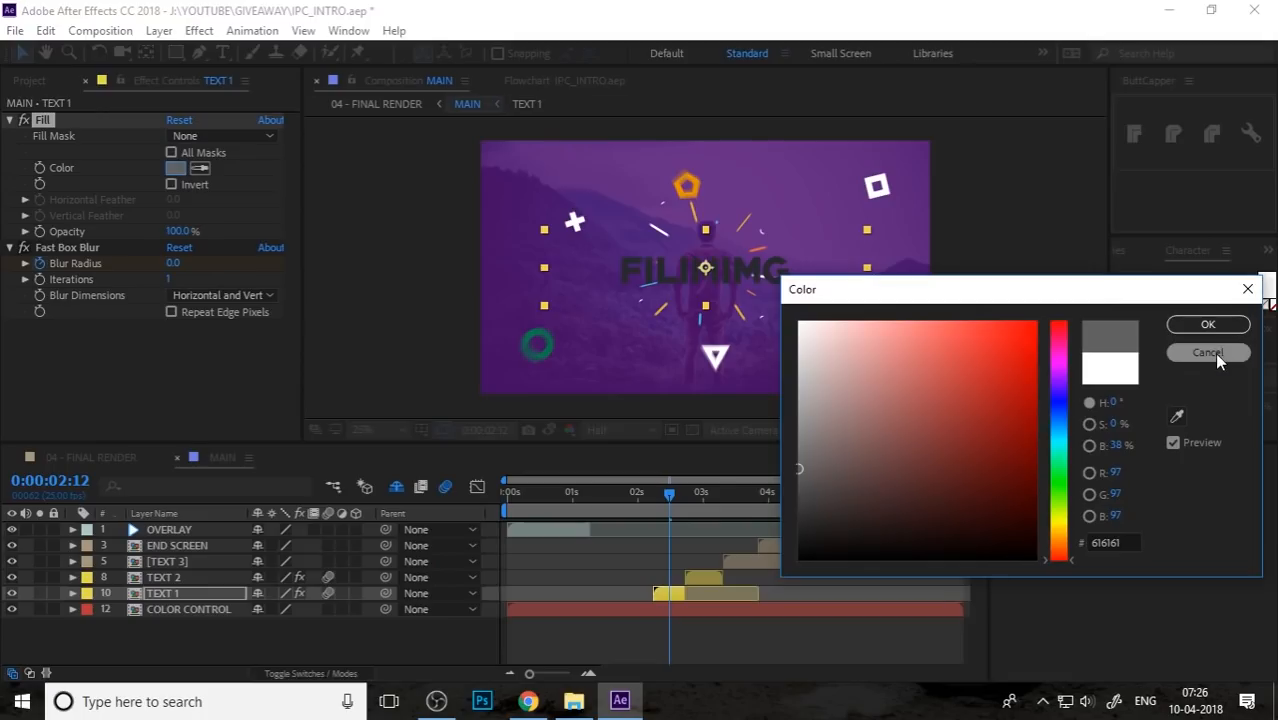
left_click(1208, 352)
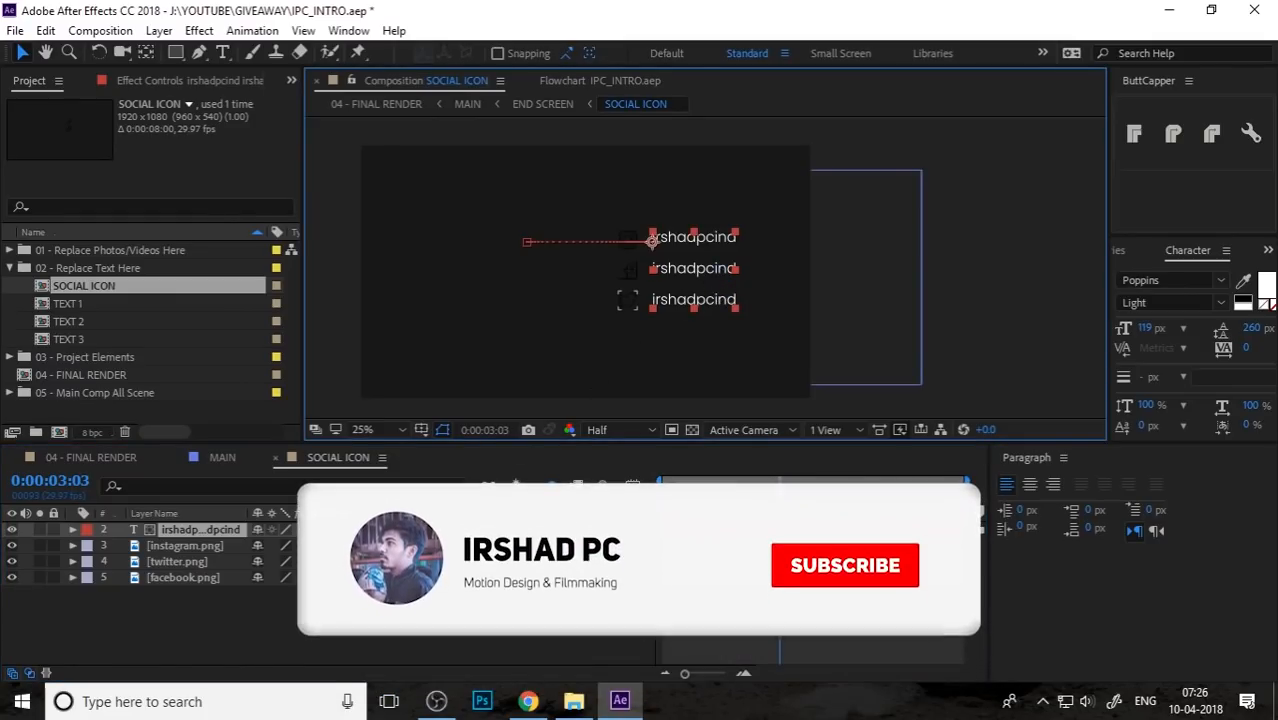
Edit the three social handle lines in SOCIAL ICON with the Type tool and commit.
left_click(845, 565)
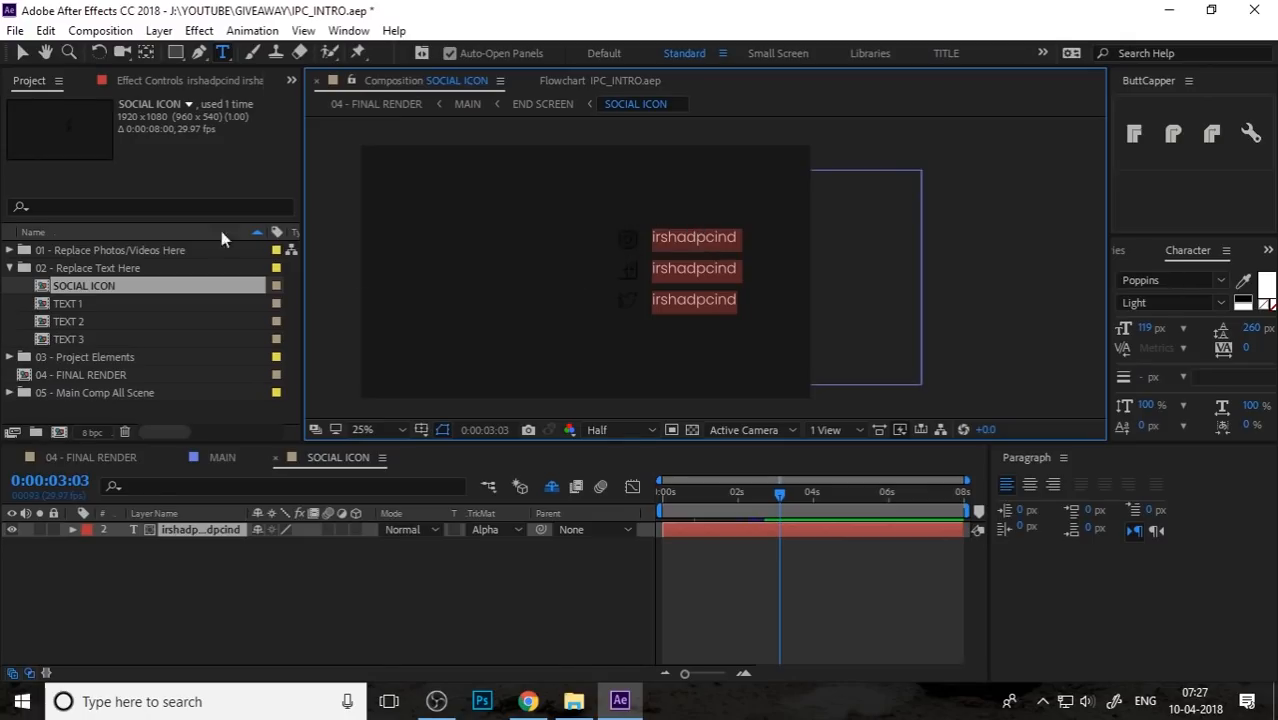
left_click(693, 237)
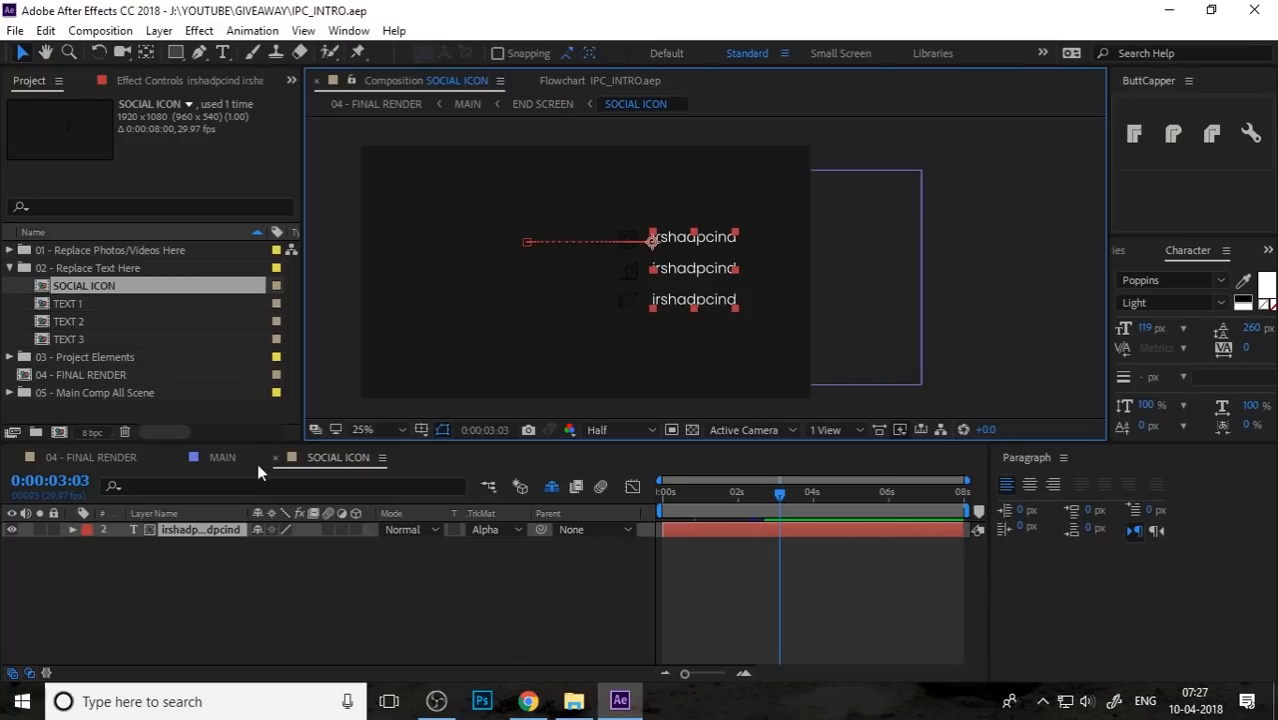
mouse_move(275, 457)
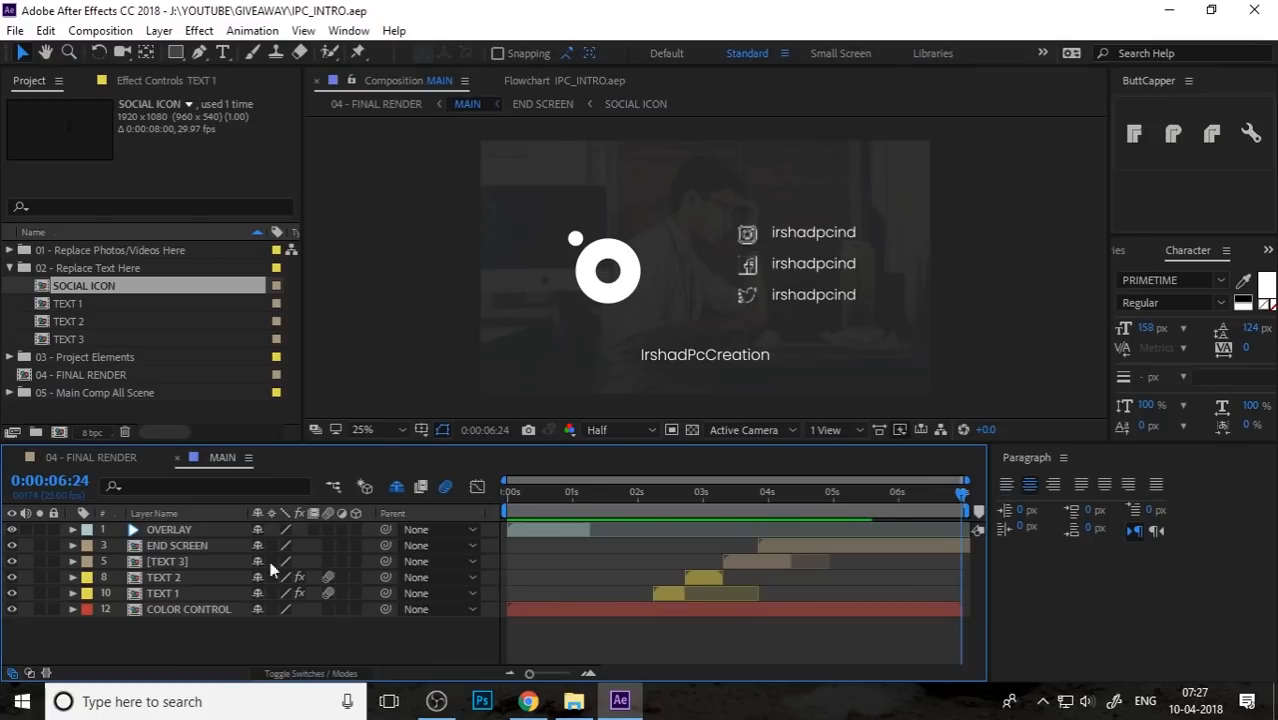
Move the MAIN timeline playhead to the end screen.
left_click(683, 492)
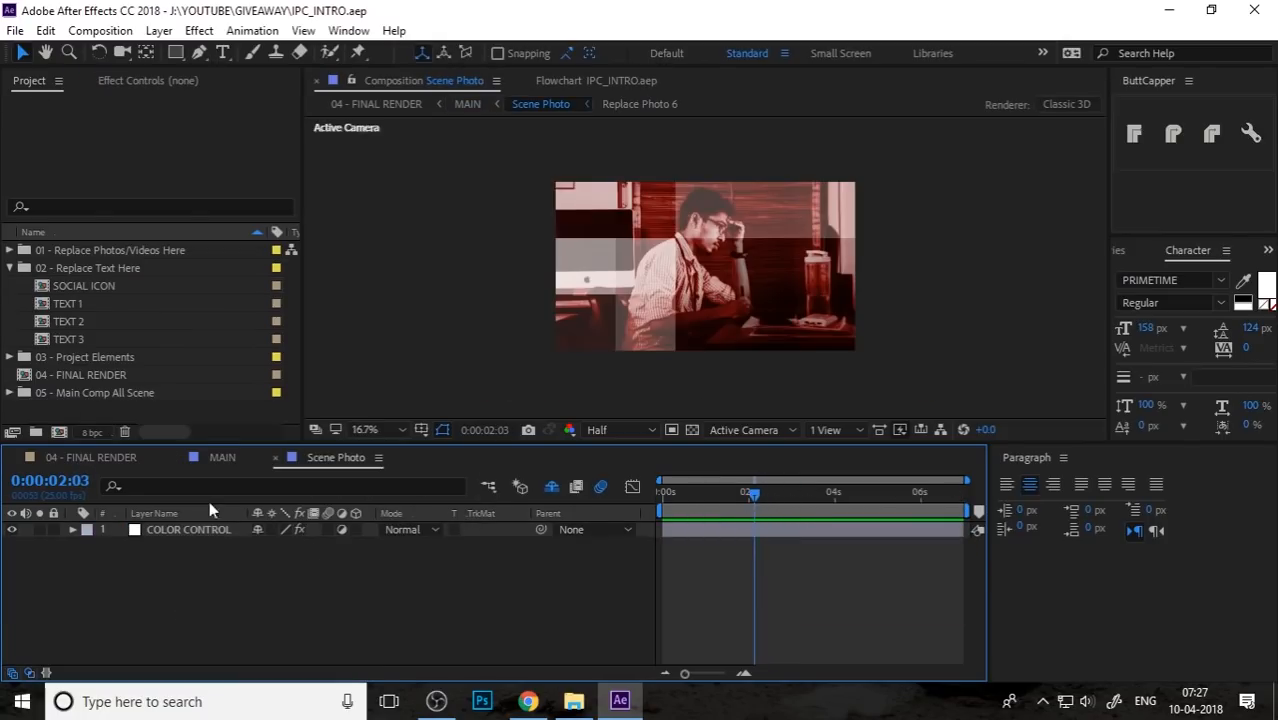
Select Adjustment Layer 2 and set its IMAGE COLOR swatch to a deeper blue.
left_click(188, 529)
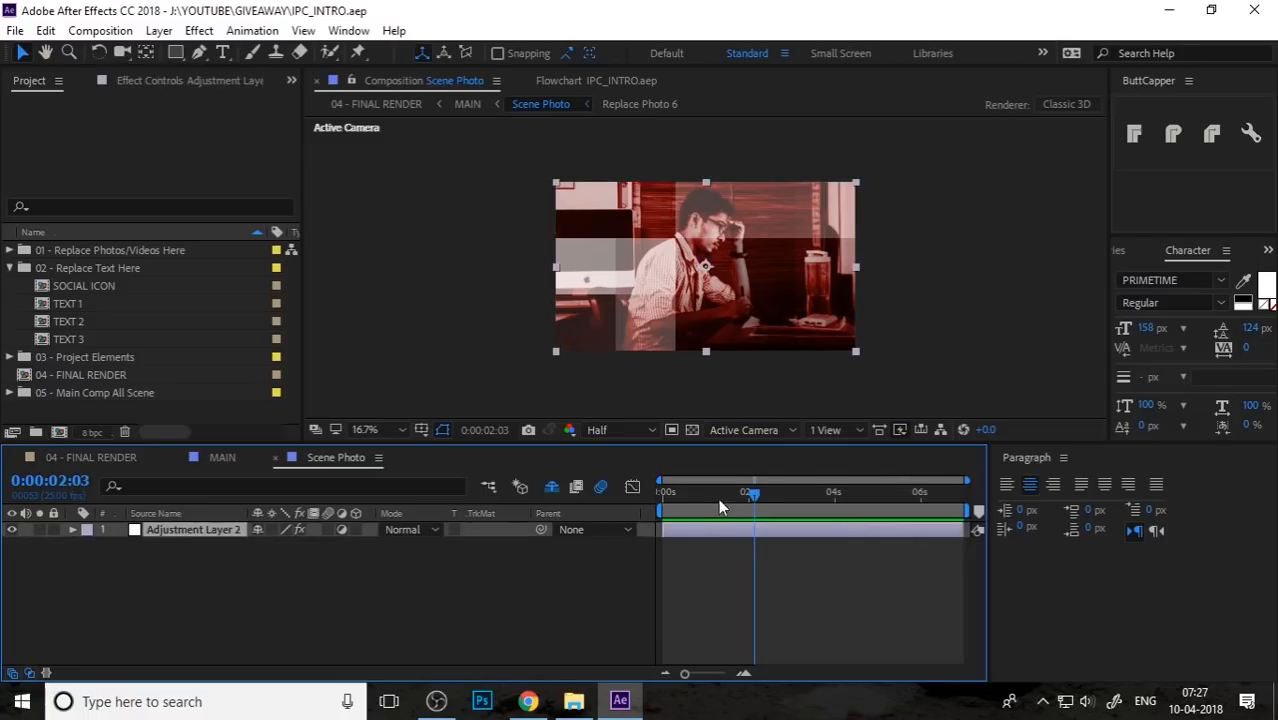
mouse_move(170, 89)
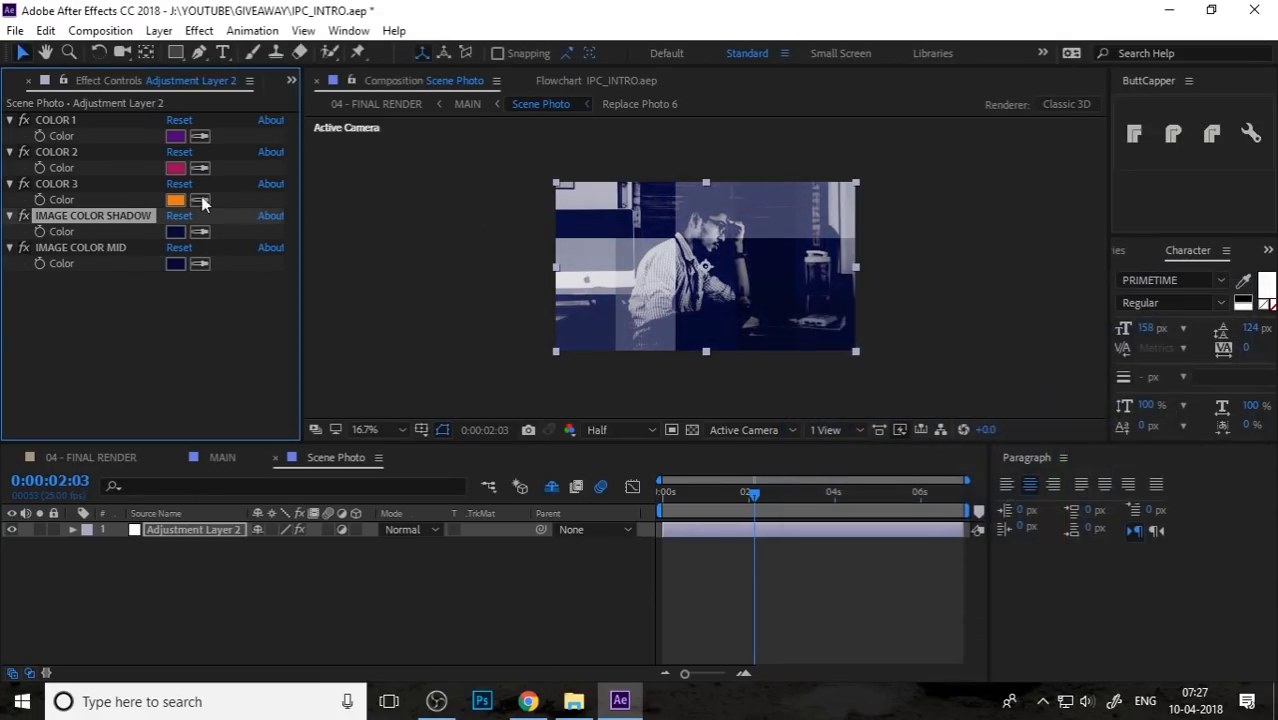
left_click(175, 231)
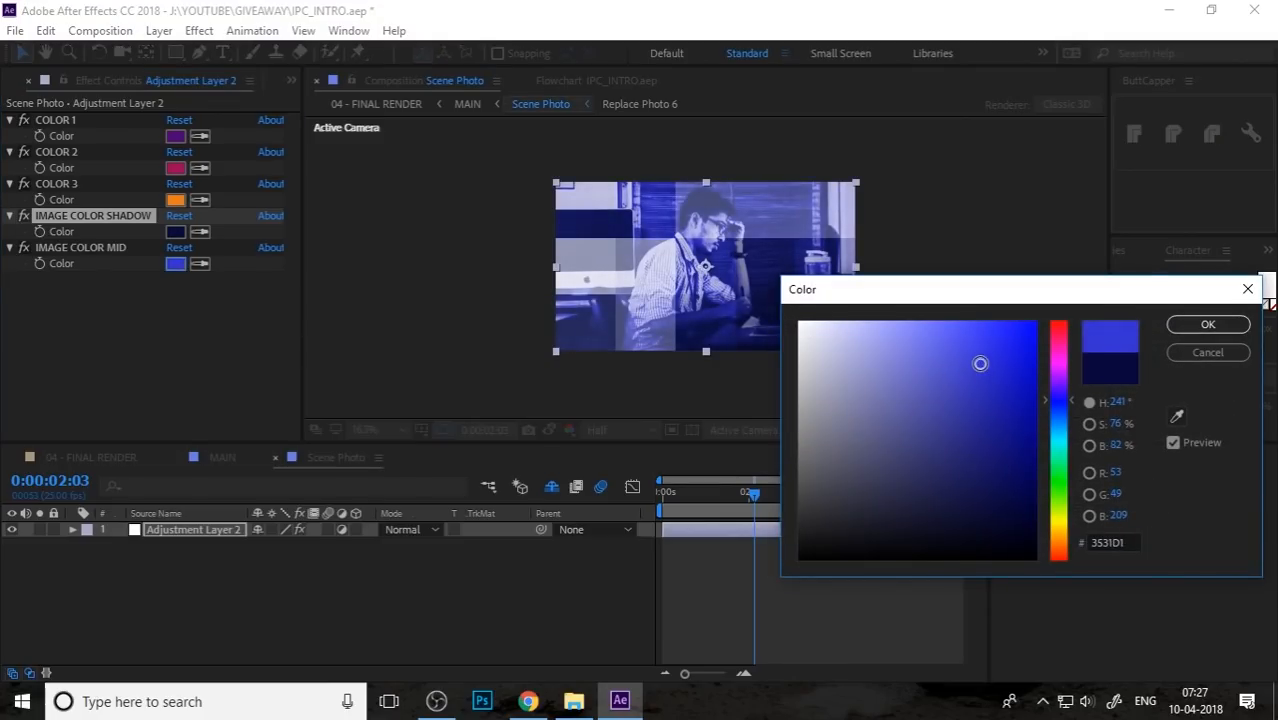
left_click_drag(980, 363, 980, 386)
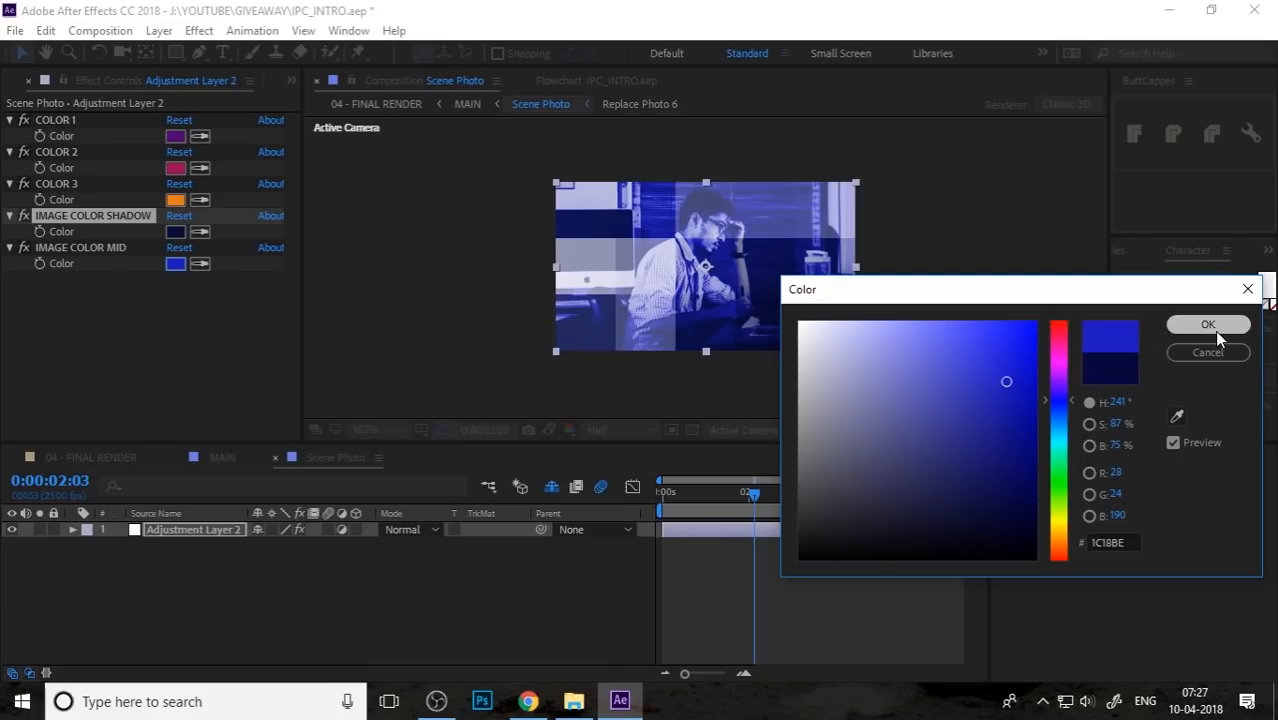
left_click(1208, 324)
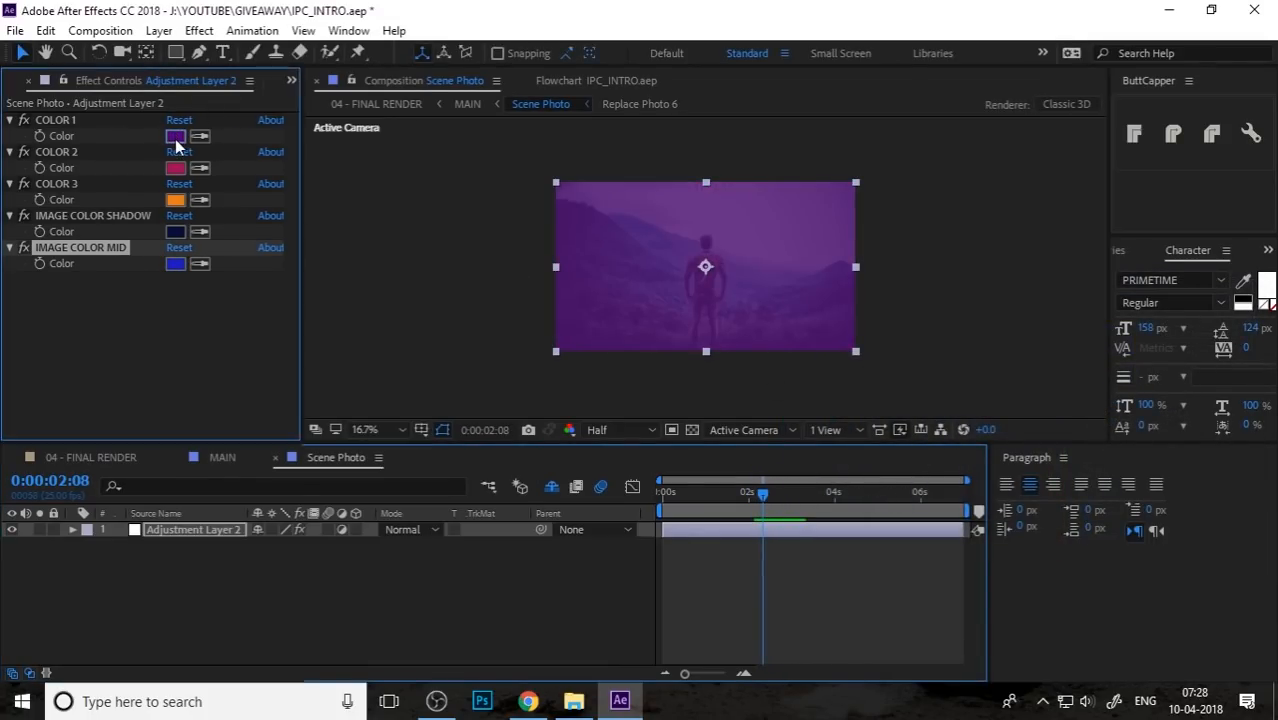
Set the COLOR swatch to brown and return to the MAIN composition.
left_click(175, 136)
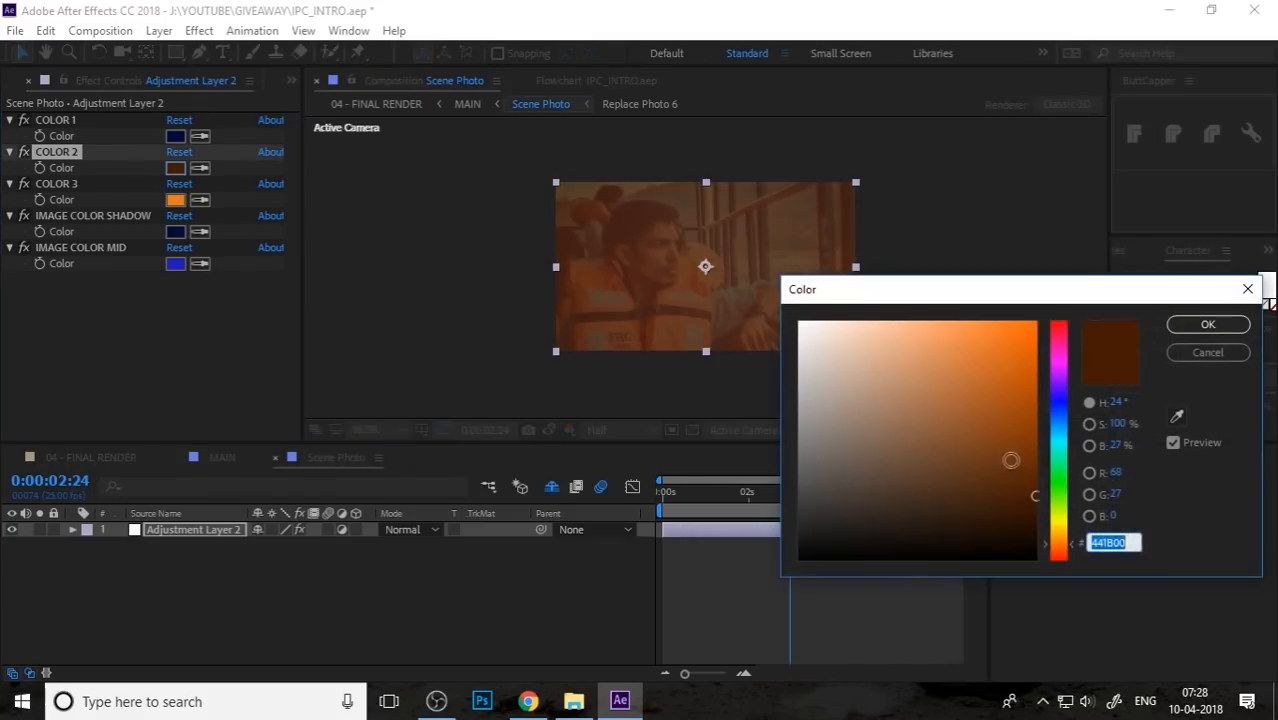
left_click(1207, 324)
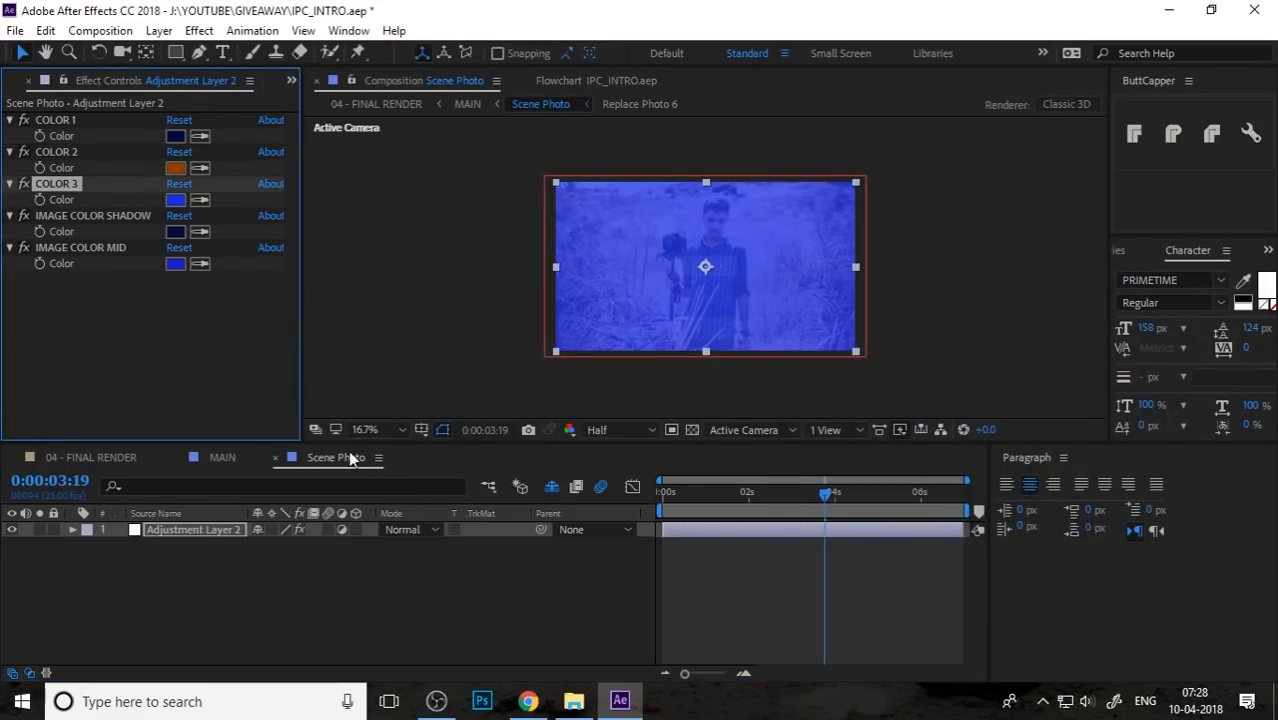
left_click(222, 457)
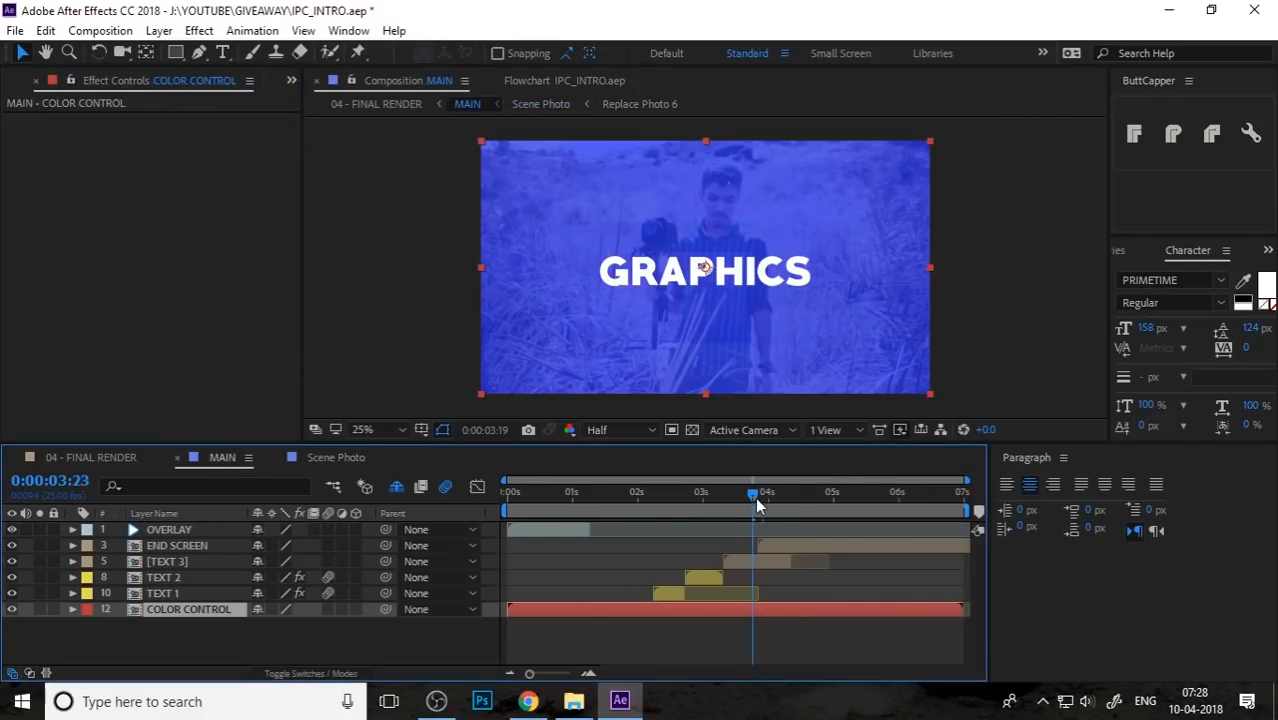
left_click(375, 103)
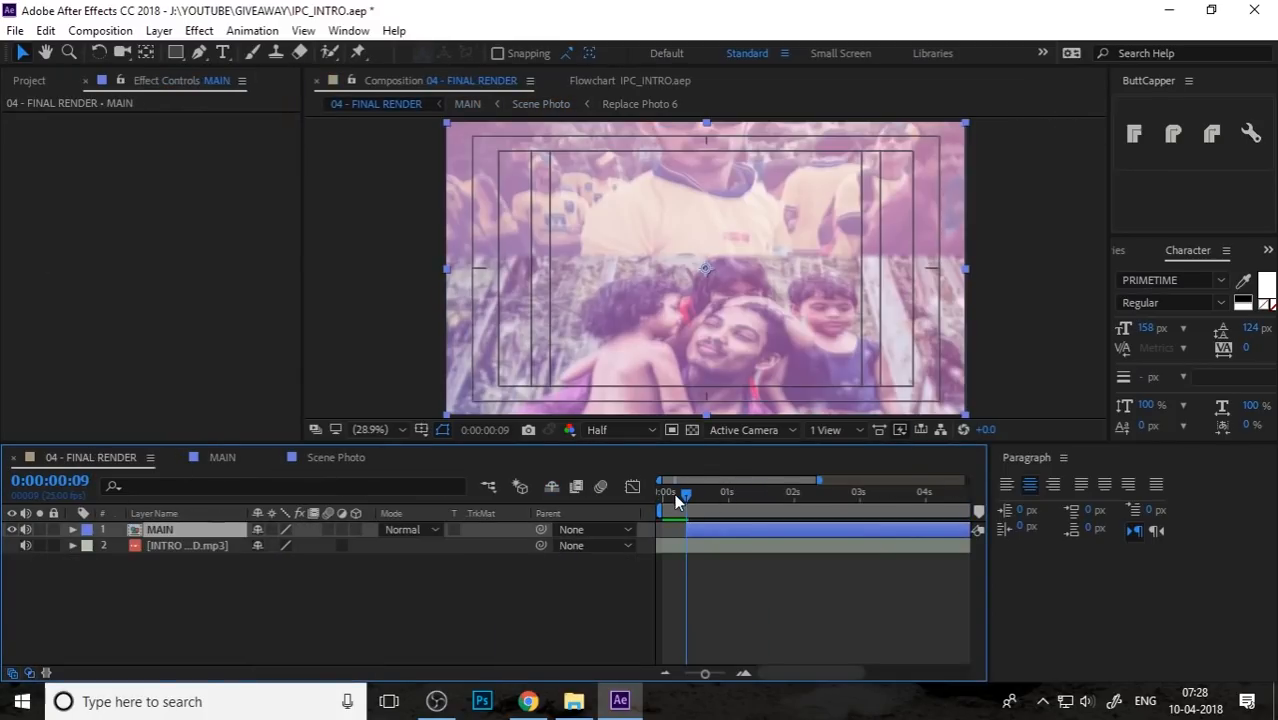
left_click(660, 491)
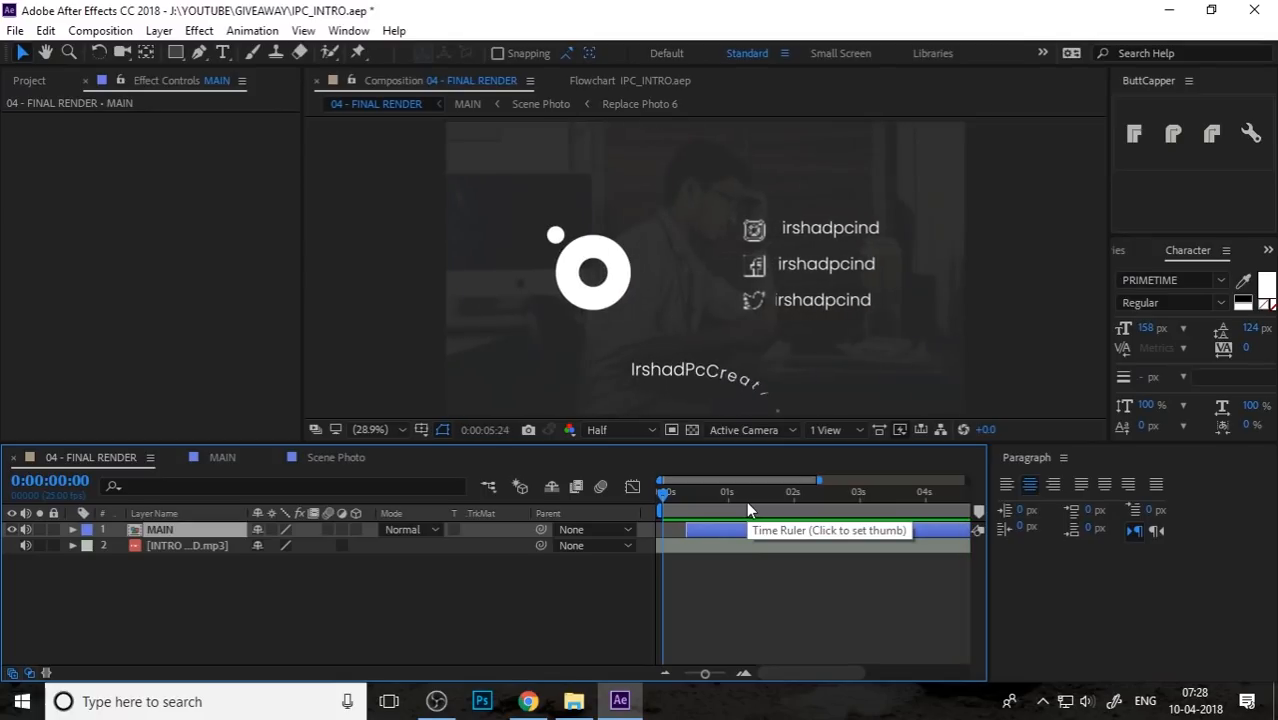
left_click(825, 491)
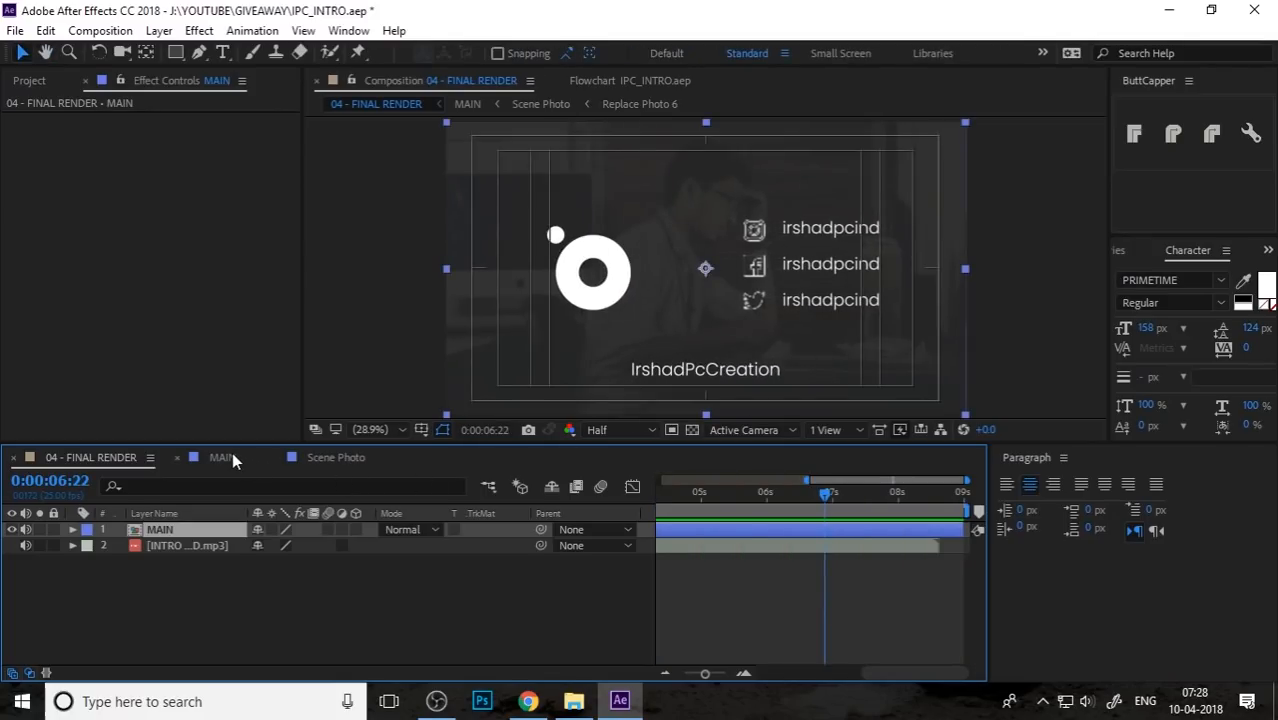
left_click(221, 457)
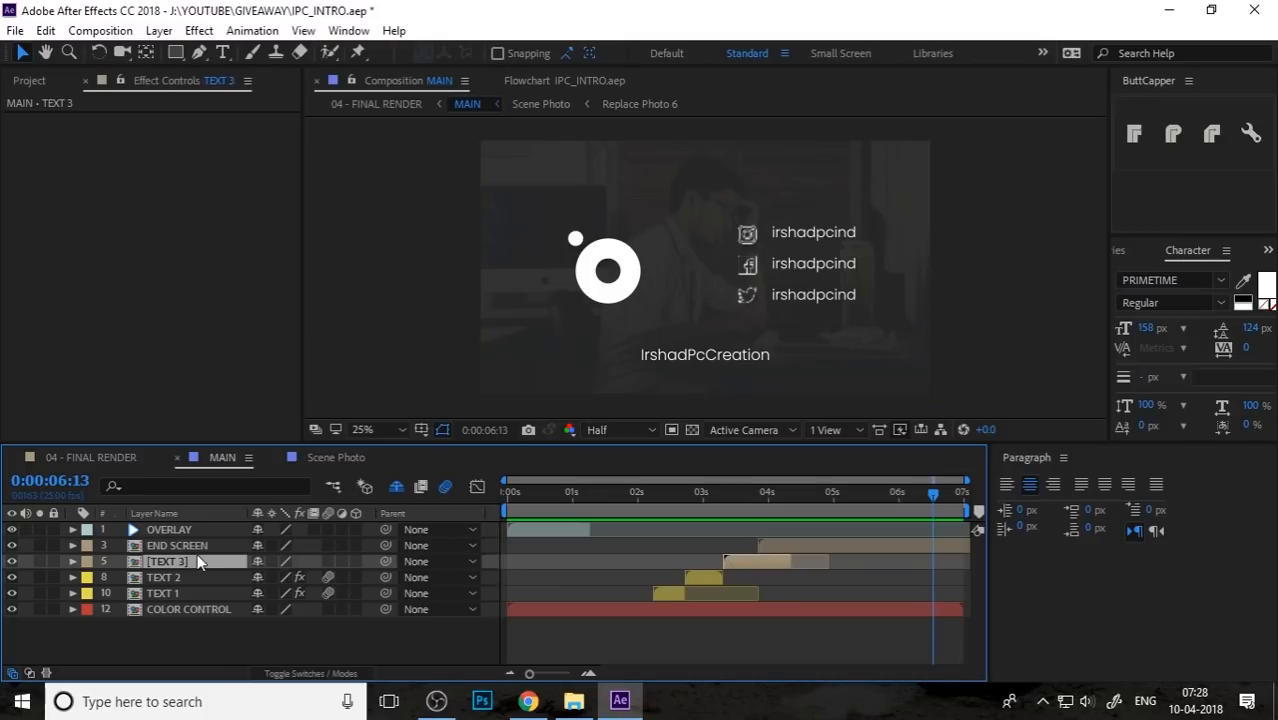
Open END SCREEN, try a new COLOR fill colour, then cancel, leaving the fill unchanged.
double_click(177, 545)
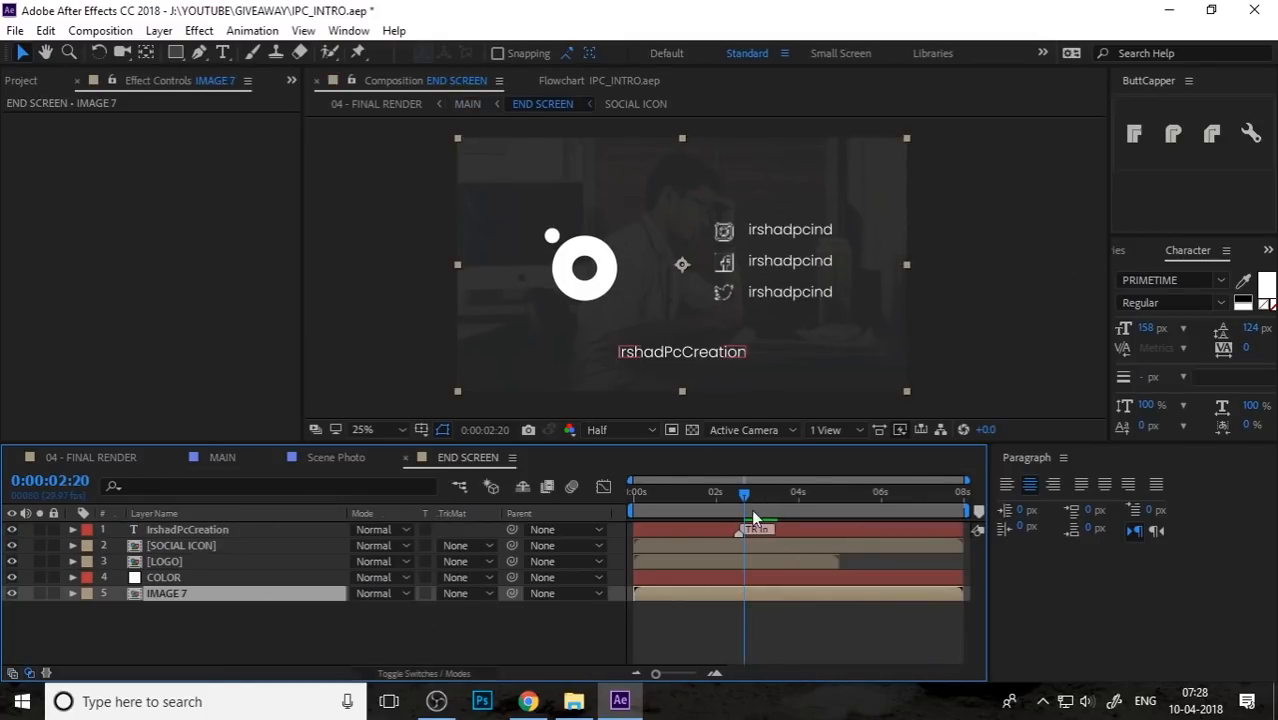
left_click(163, 577)
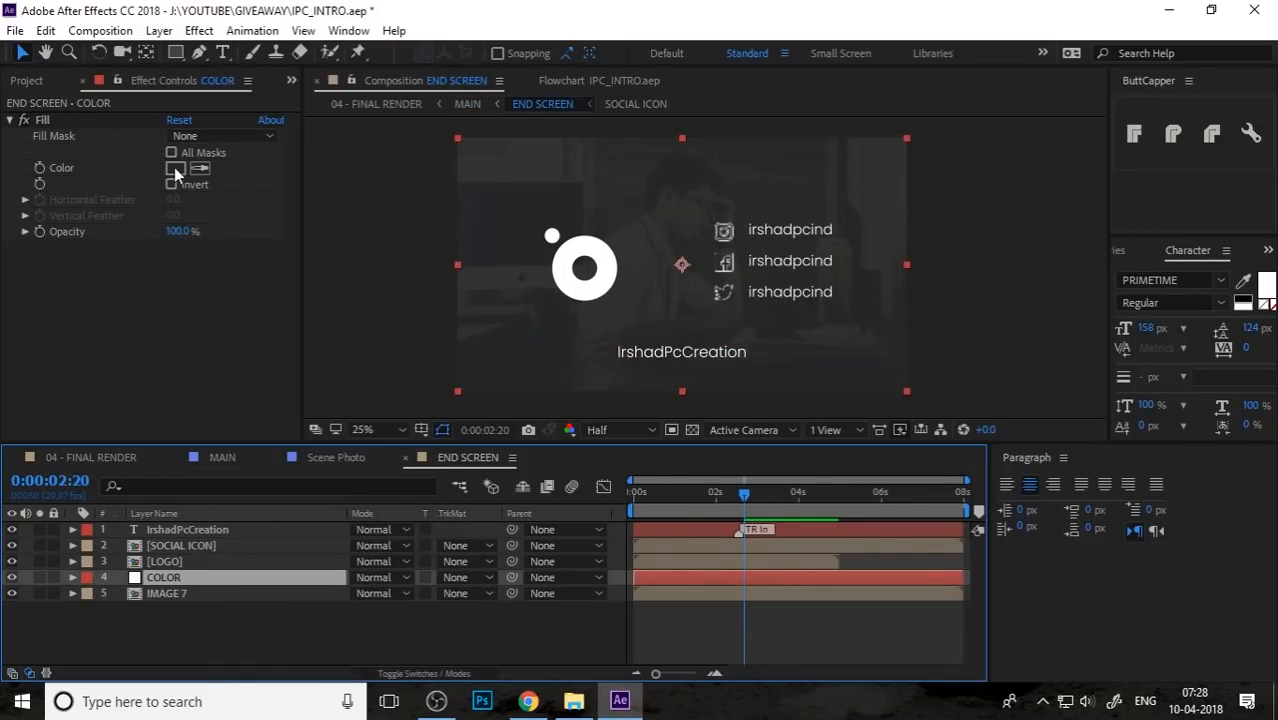
left_click(175, 168)
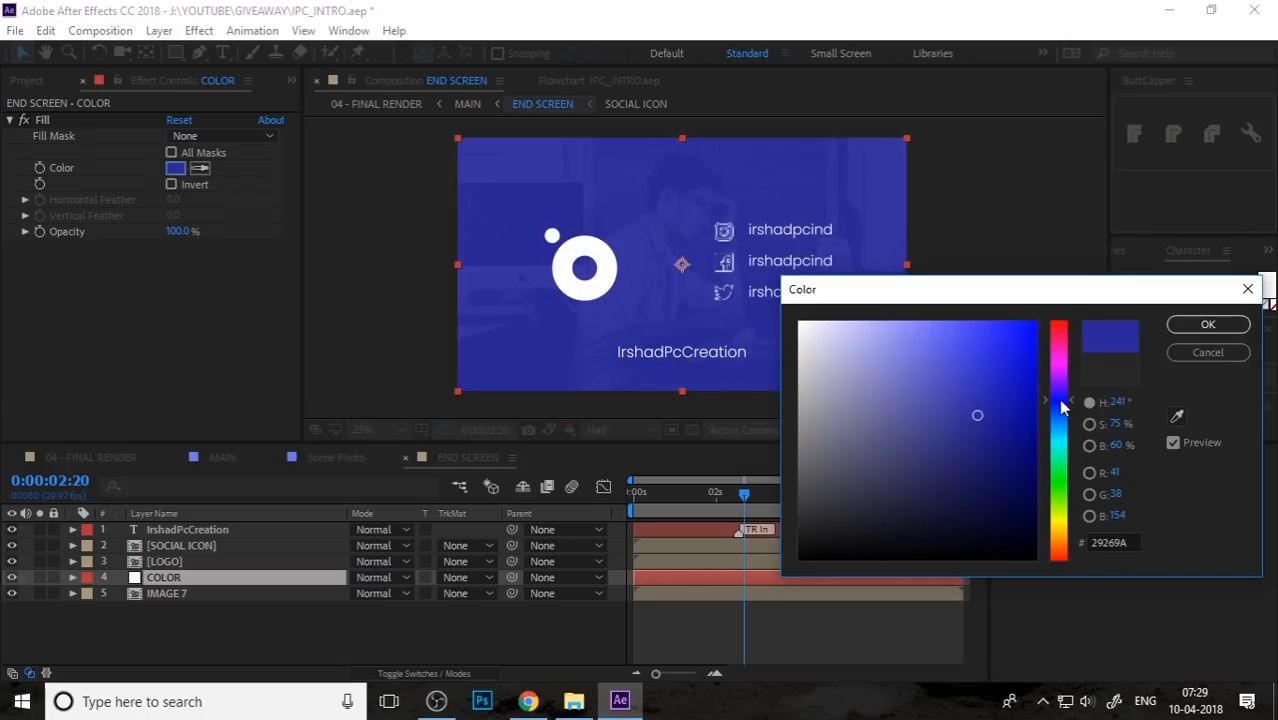
left_click(1207, 352)
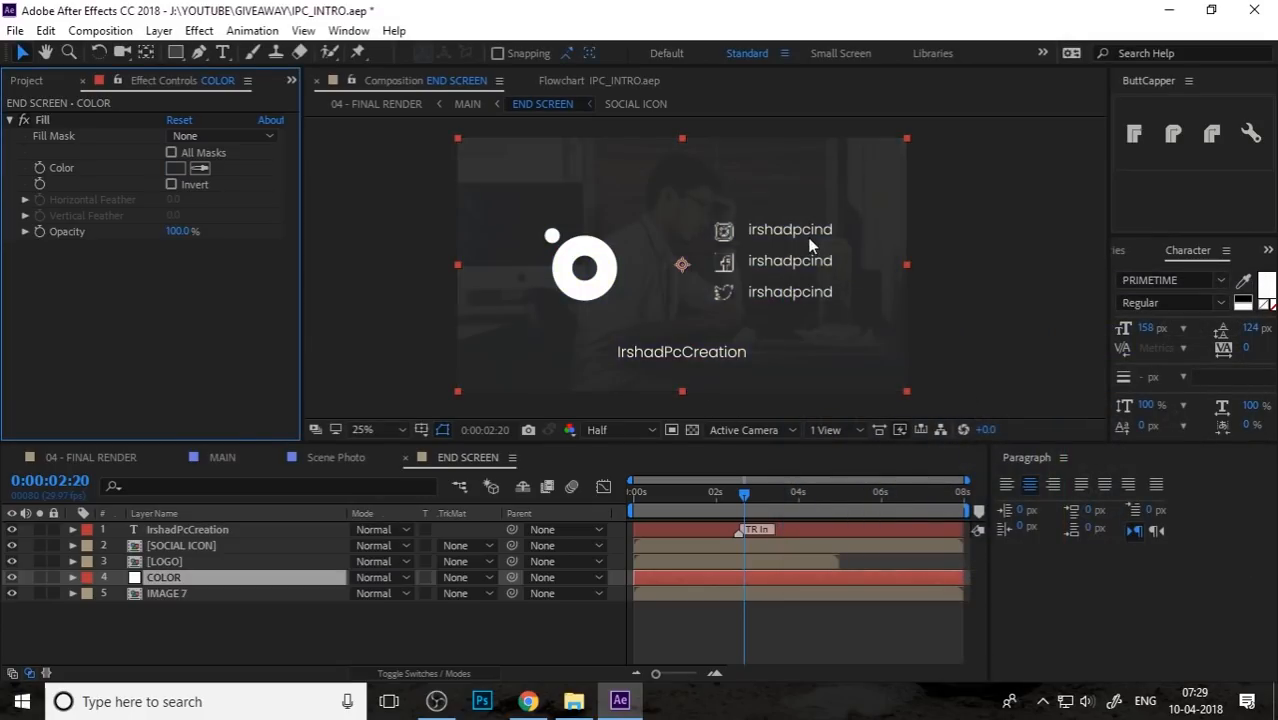
left_click(187, 529)
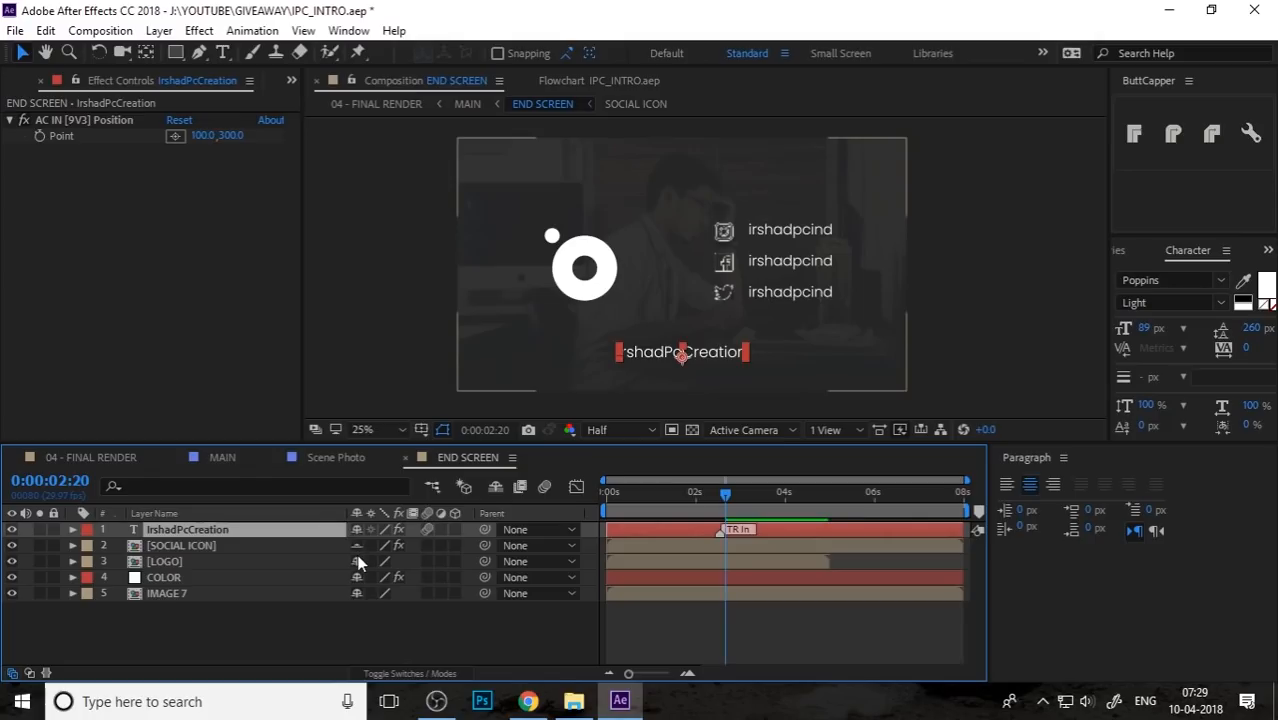
mouse_move(359, 597)
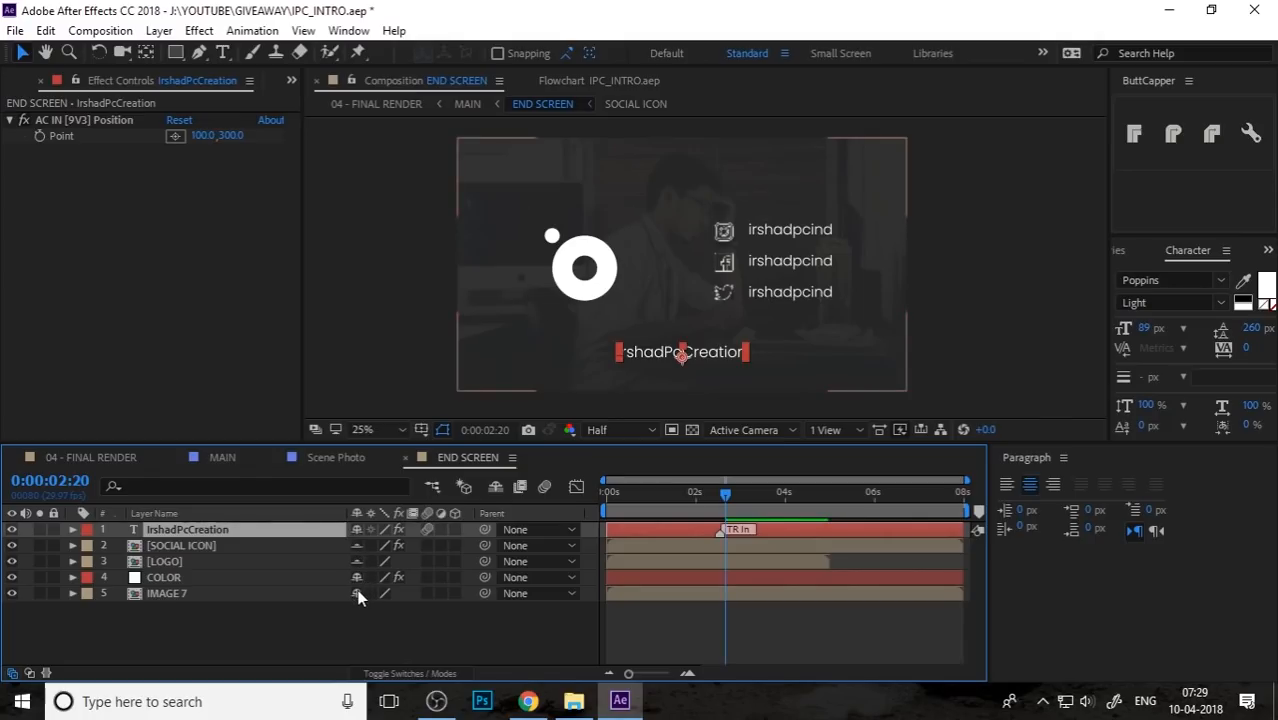